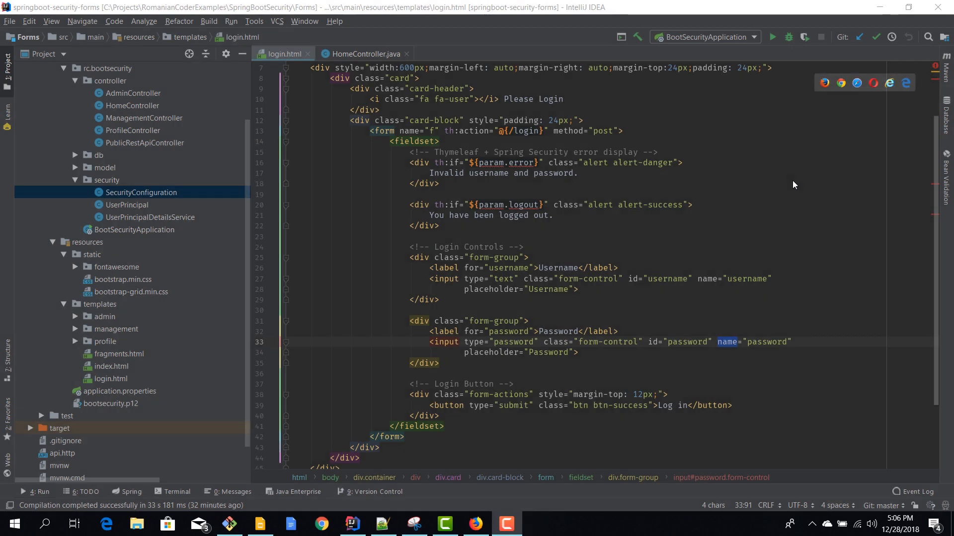
mouse_move(751, 170)
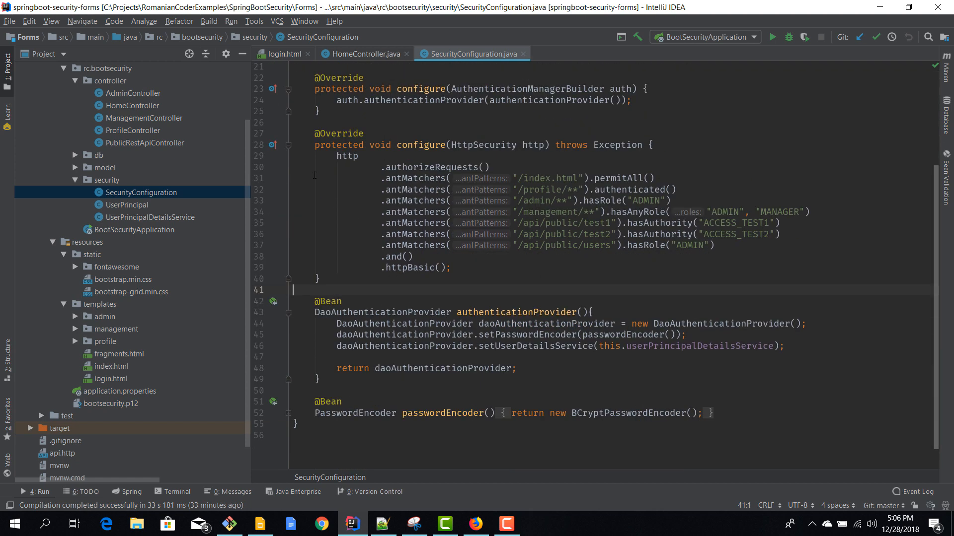
Highlight the authorizeRequests chain, then the httpBasic() call that will be replaced.
drag(386, 167, 451, 268)
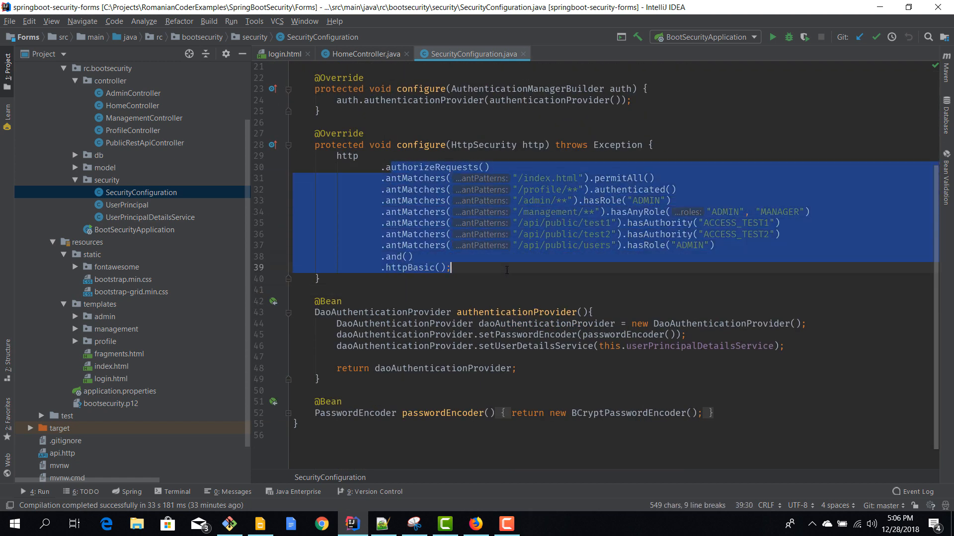
click(379, 178)
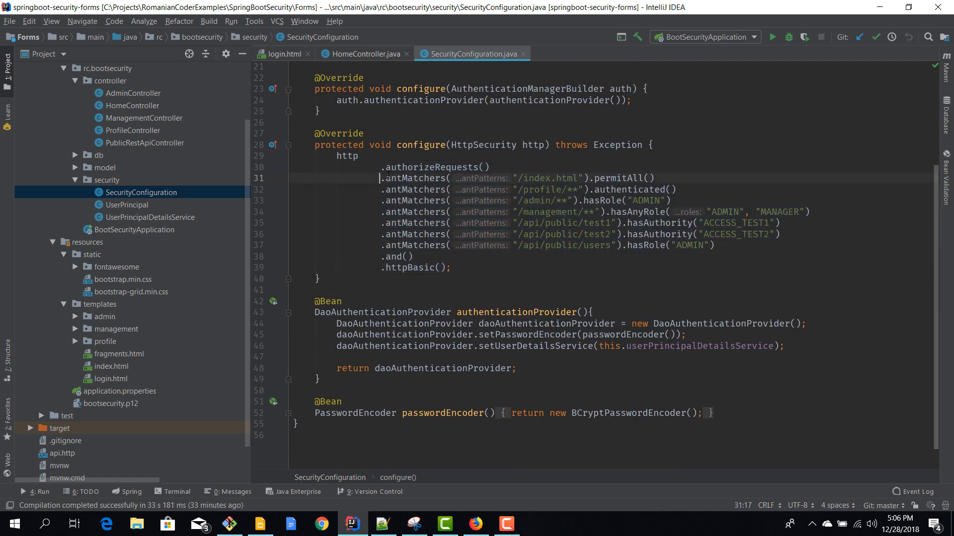
drag(380, 178, 714, 245)
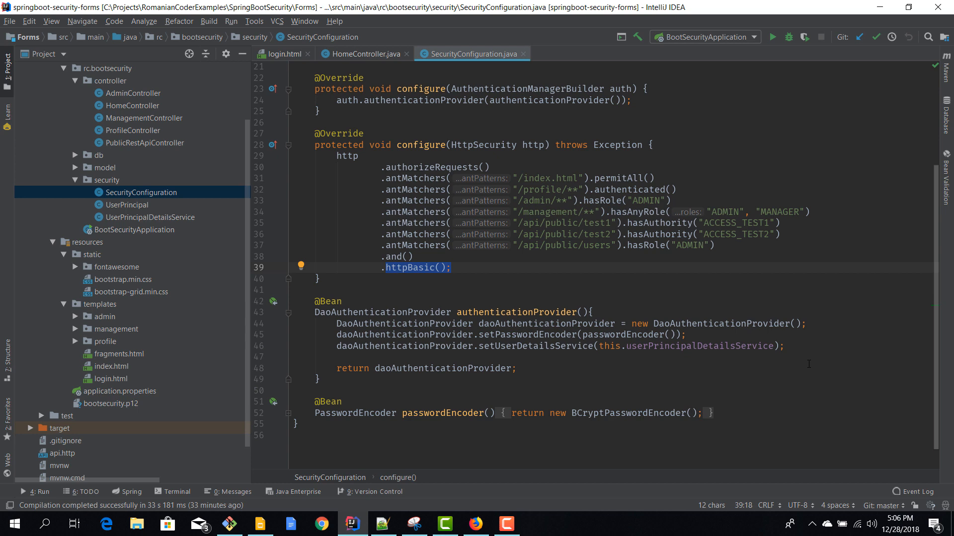
Replace httpBasic() with .formLogin().loginPage("/login"); in the configure method.
key(Delete)
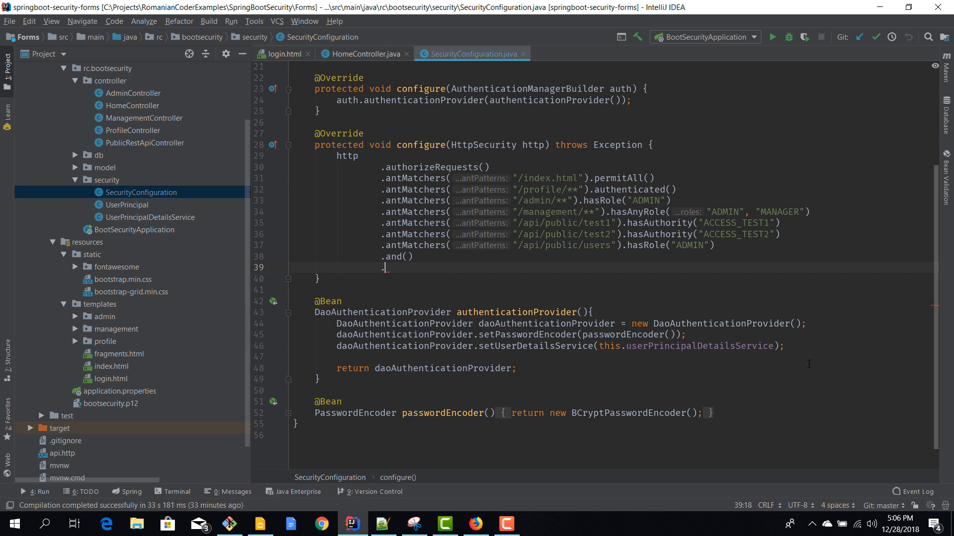
text(for)
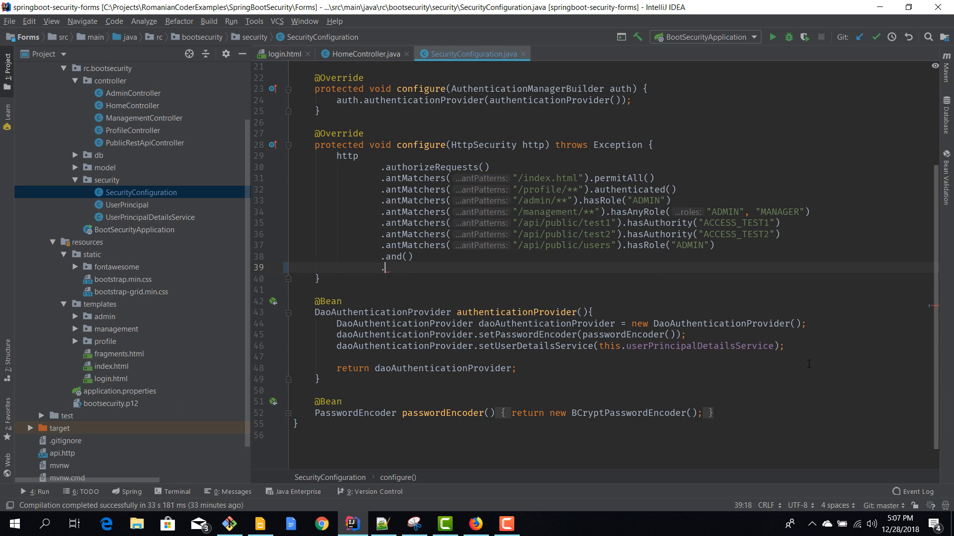
text(formLogin())
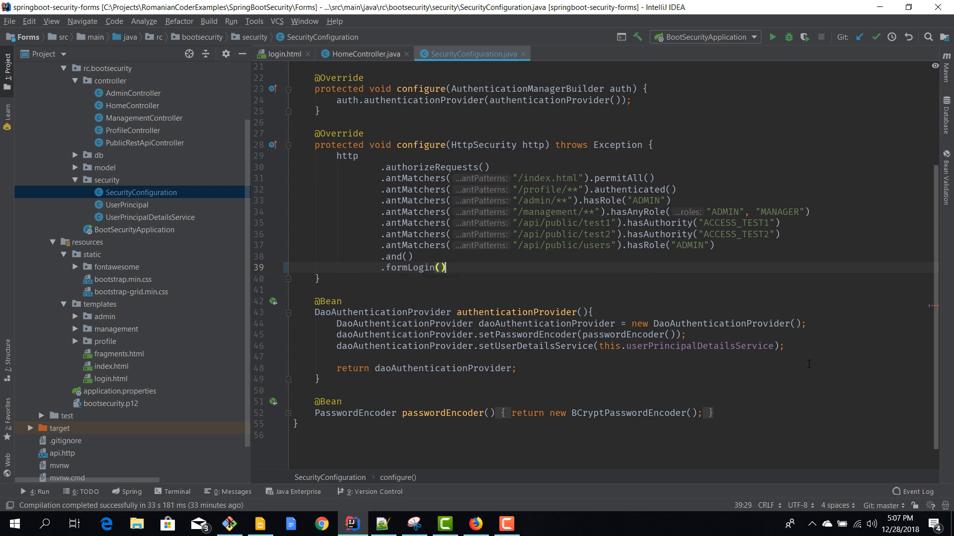
text(.loginPage("./)
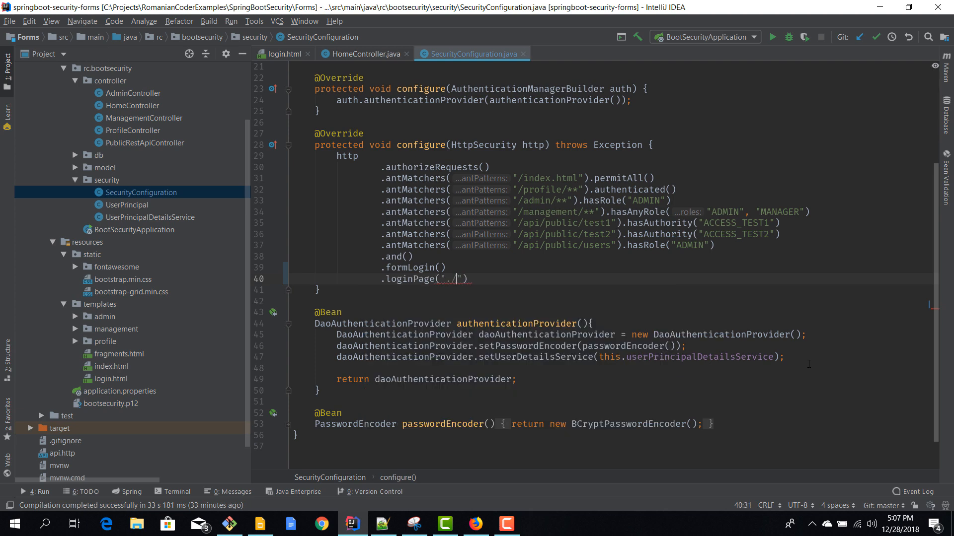
text(login)
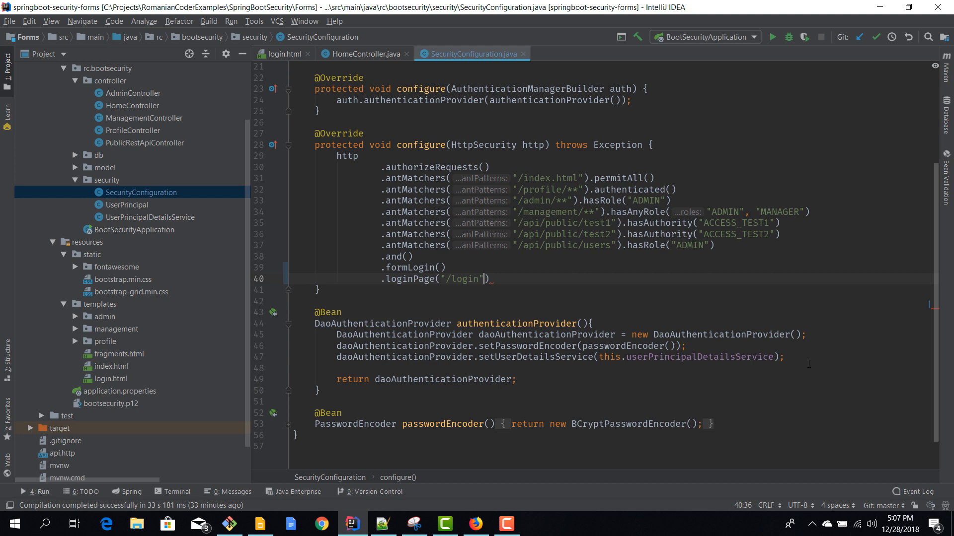
text(;)
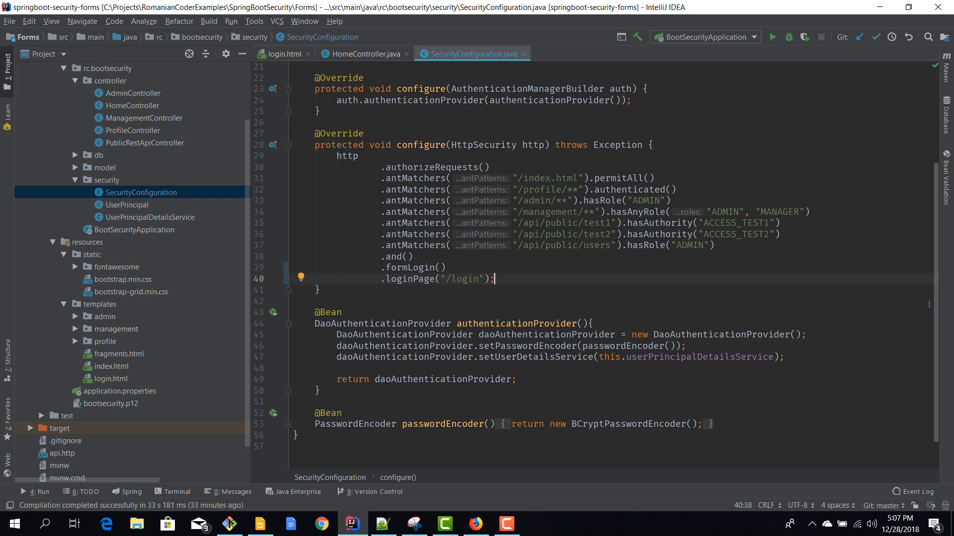
double_click(414, 267)
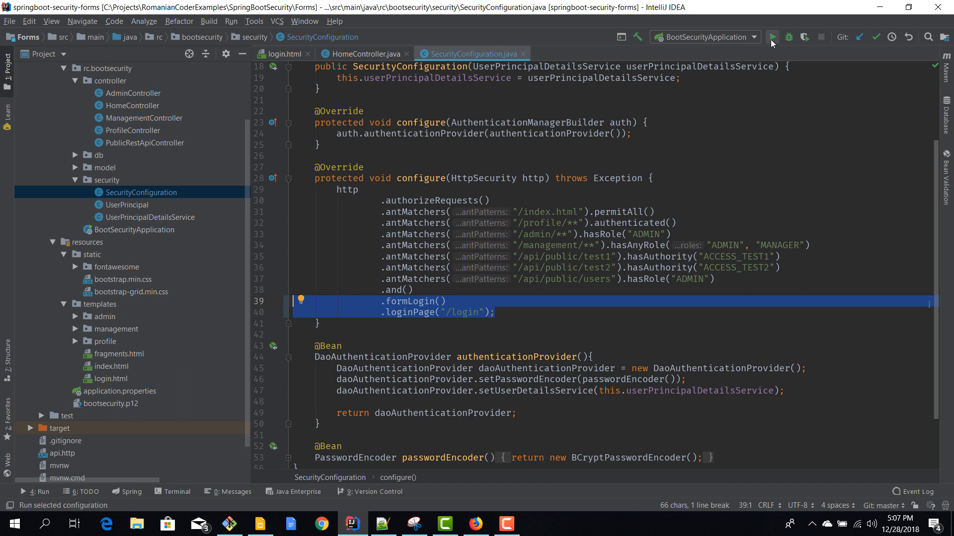
Run BootSecurityApplication and bring up a private Firefox window for testing.
click(771, 37)
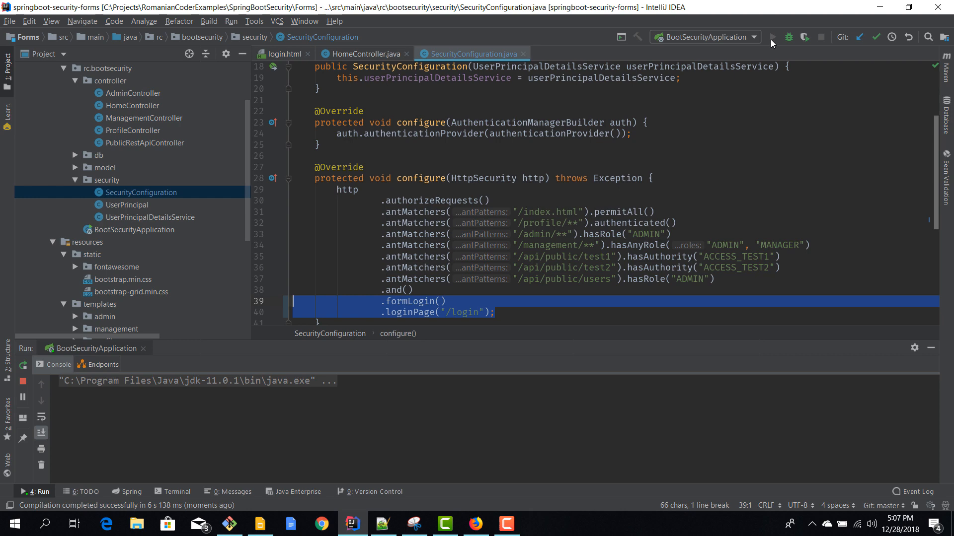
click(771, 37)
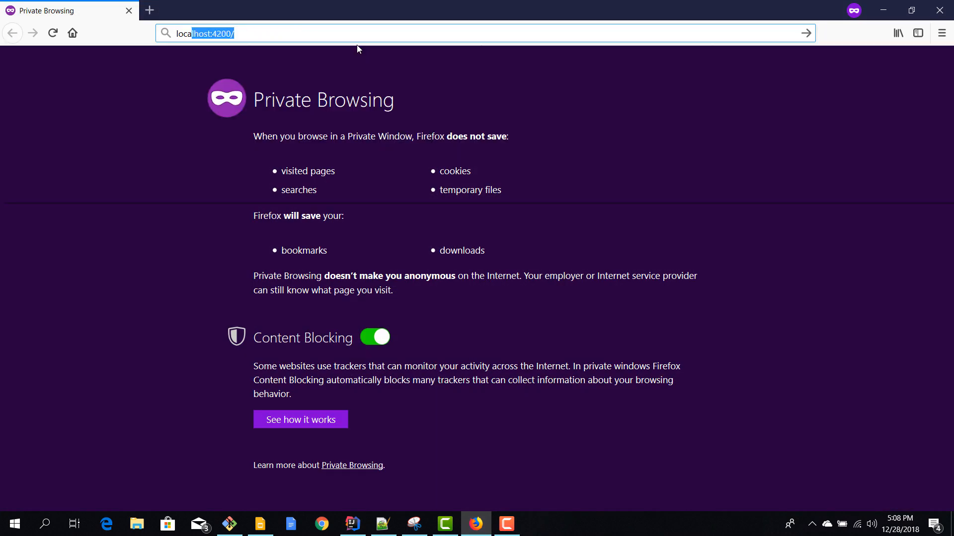
text(localhost:8443)
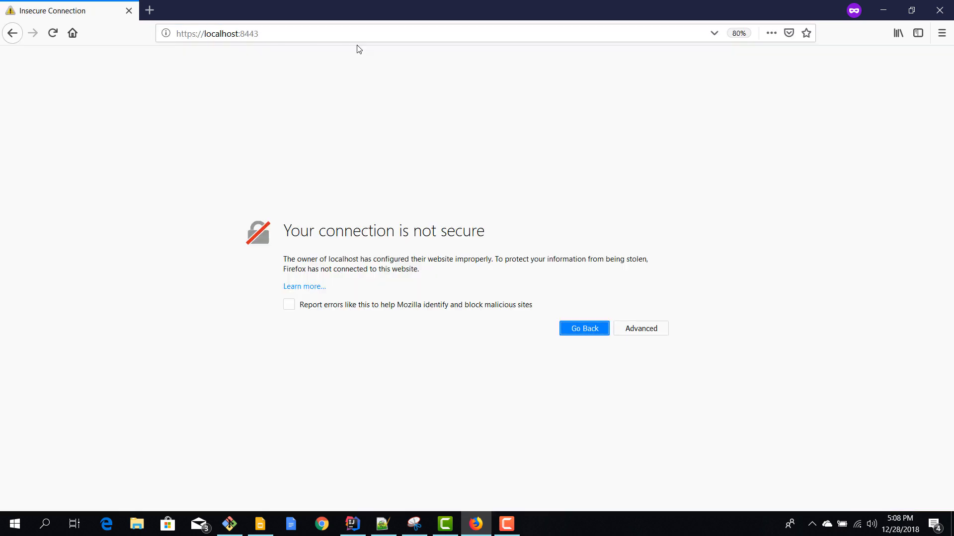
click(641, 328)
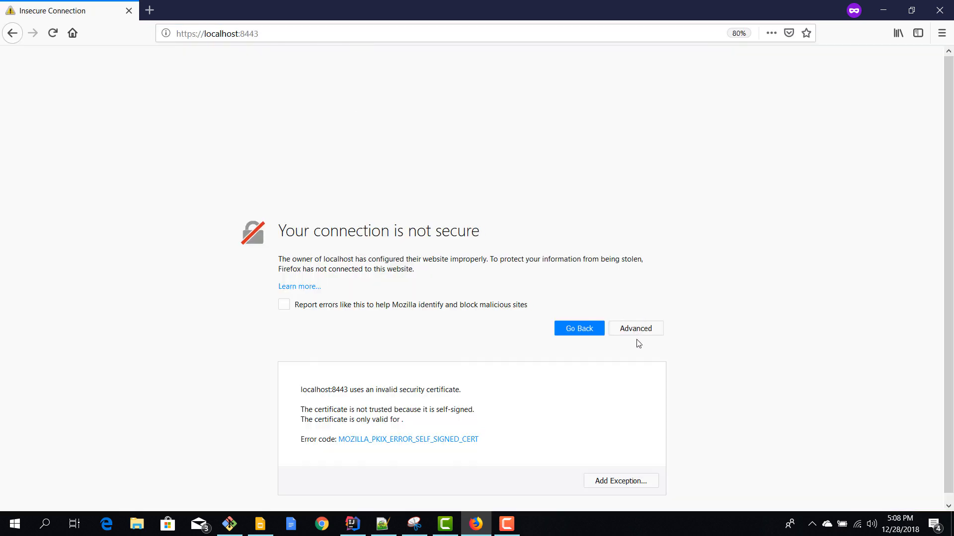
click(619, 481)
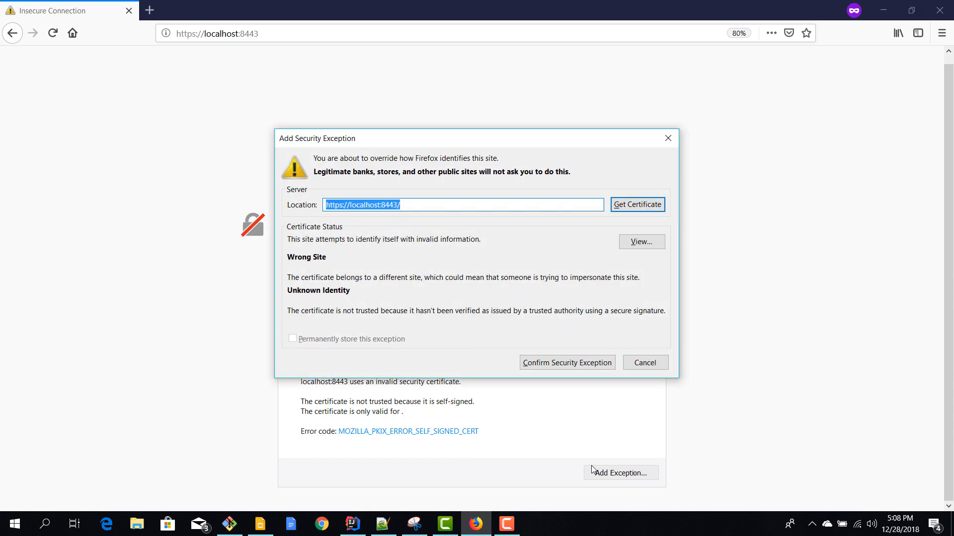
mouse_move(669, 176)
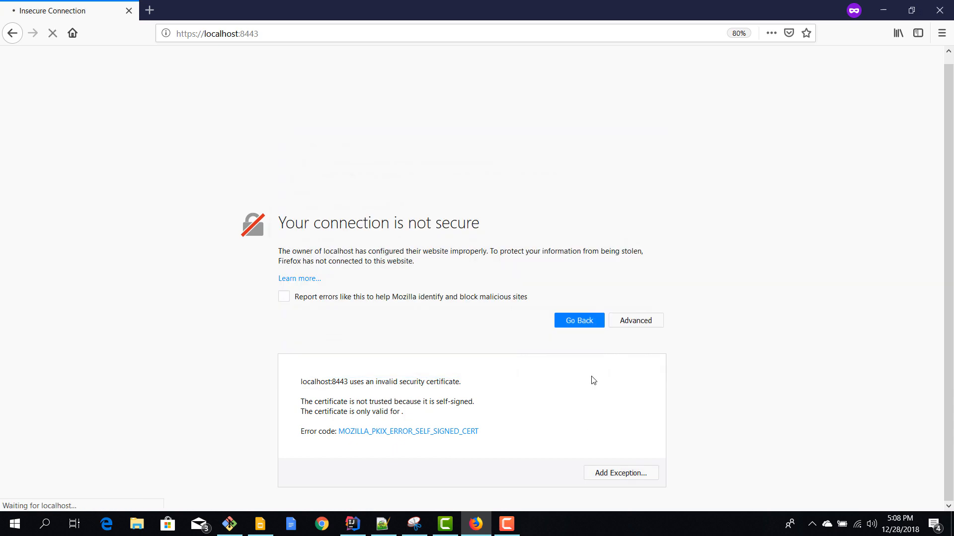
click(620, 473)
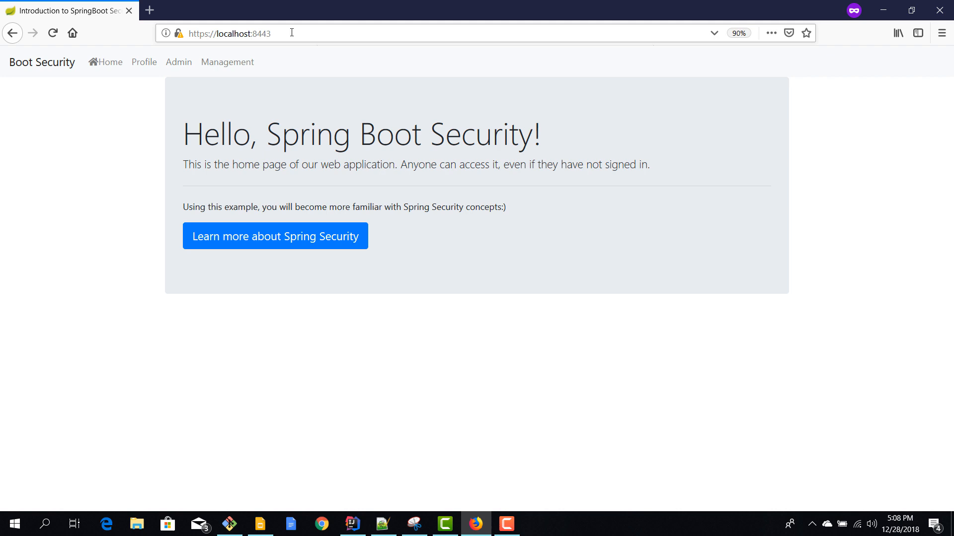
Log in via /login to reach the profile page, then hit the admin page's 403 Forbidden.
text(/login)
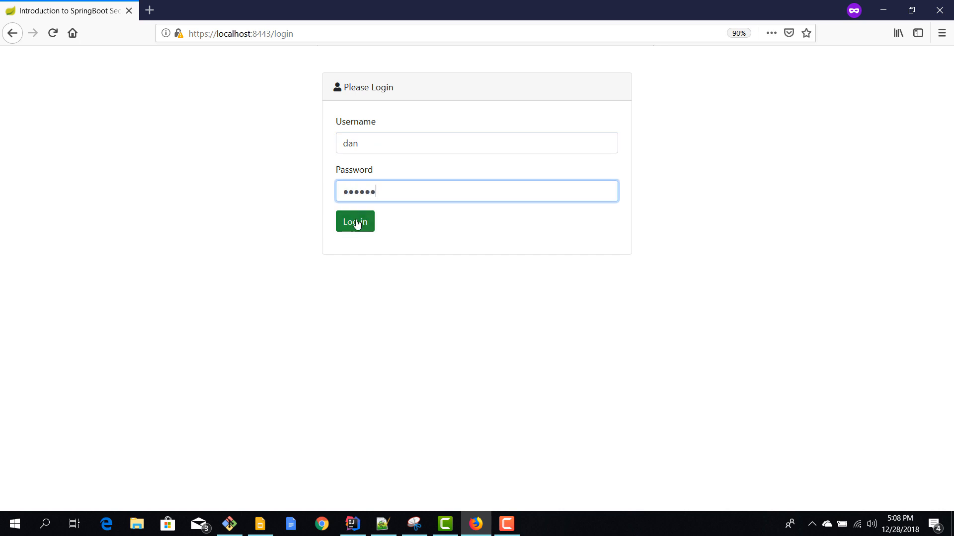
click(355, 220)
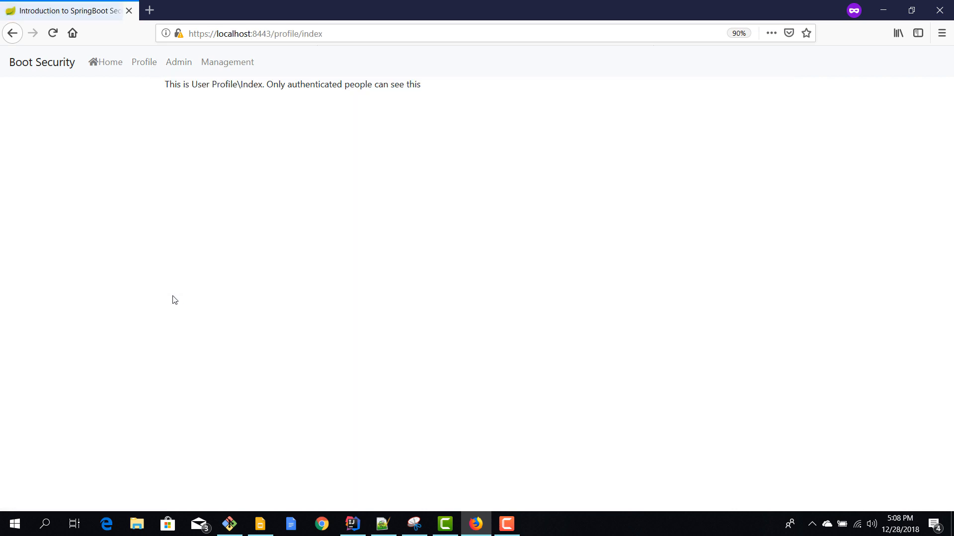
drag(180, 84, 419, 83)
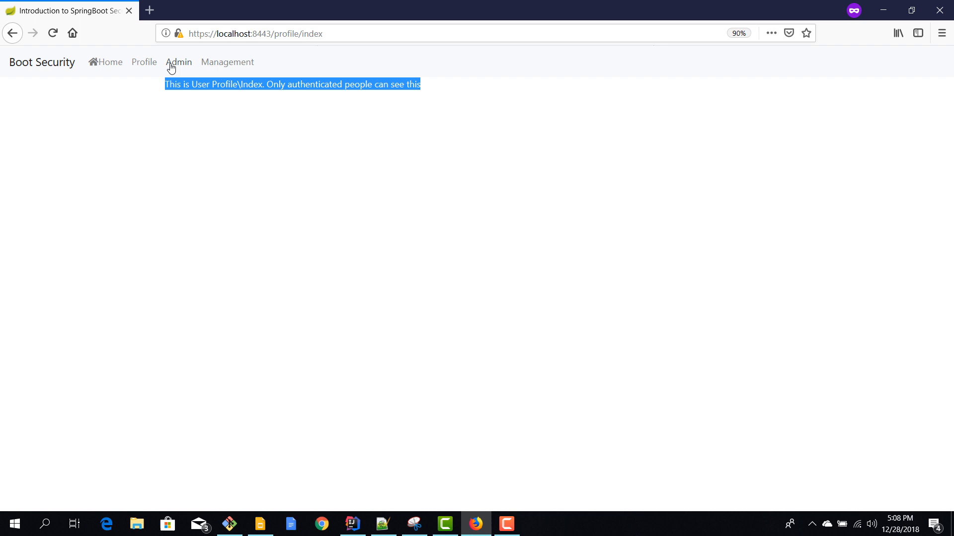
click(177, 62)
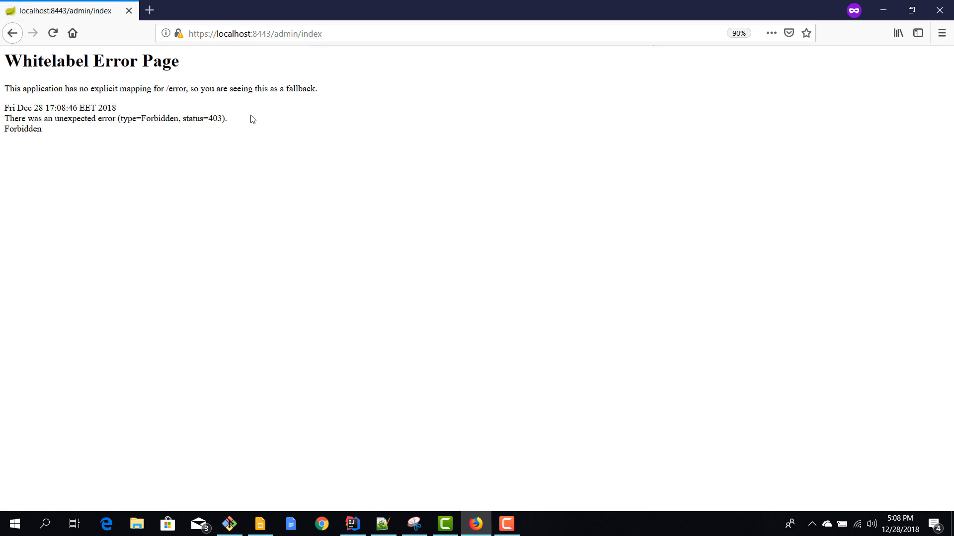
click(12, 34)
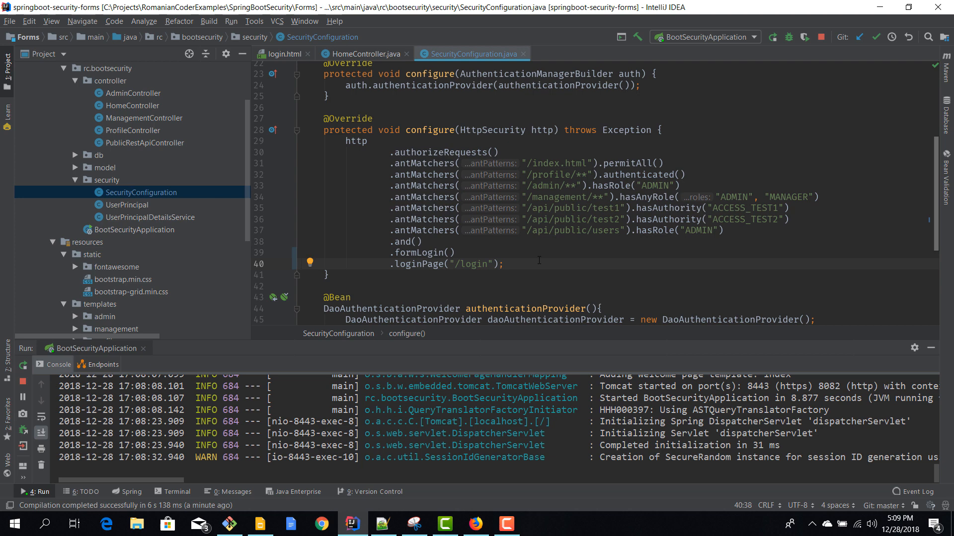
Append .permitAll() to loginPage("/login") and restart BootSecurityApplication.
text(.permitAll()
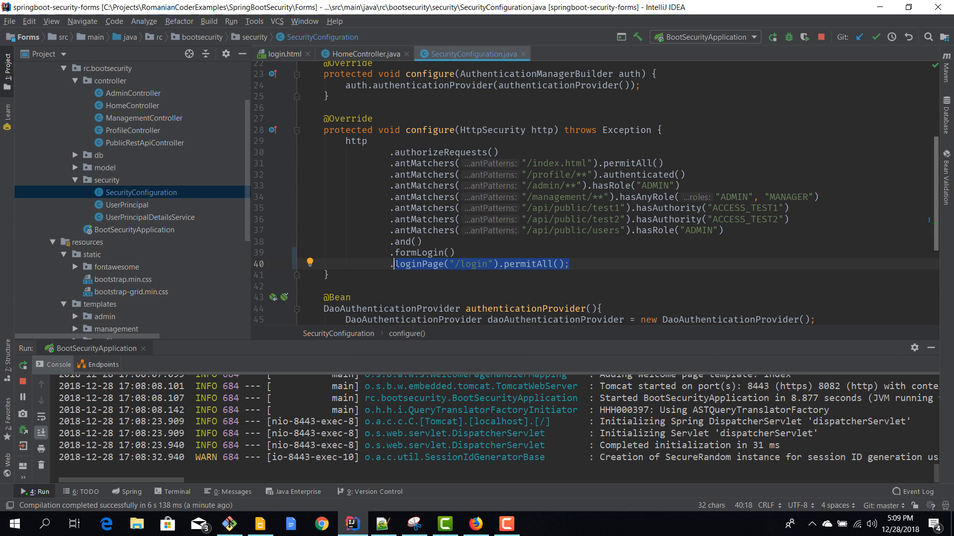
click(820, 37)
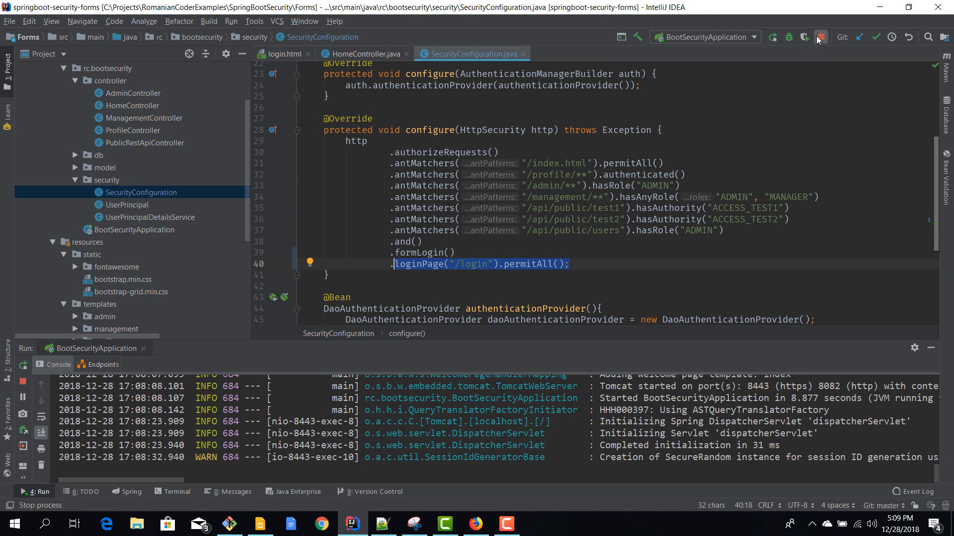
click(817, 37)
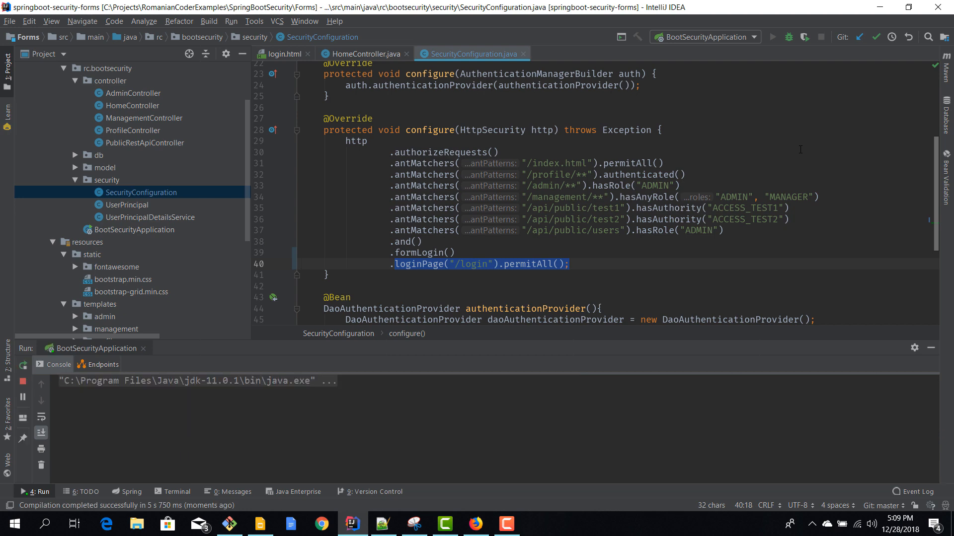
click(771, 37)
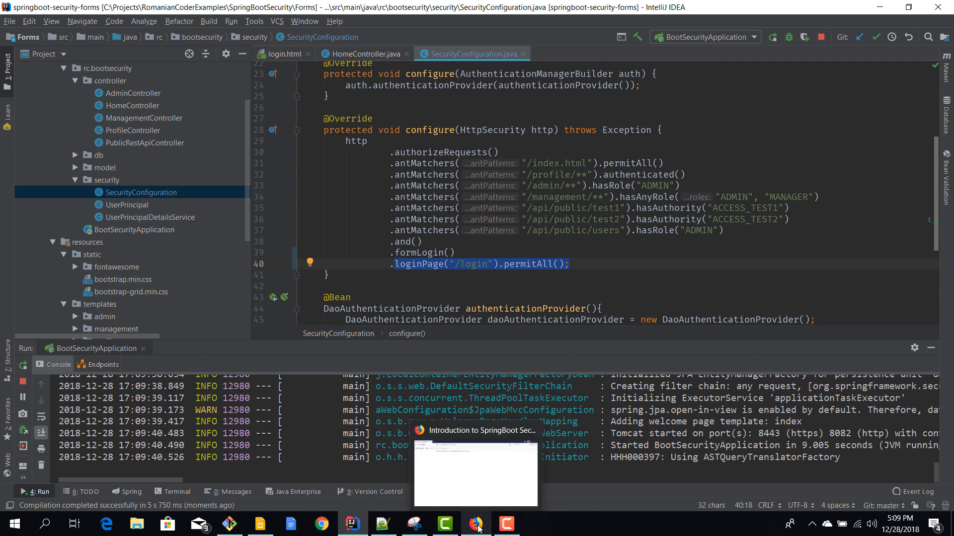
Sign in as admin / password from the Admin link, then visit Management and return Home.
click(475, 524)
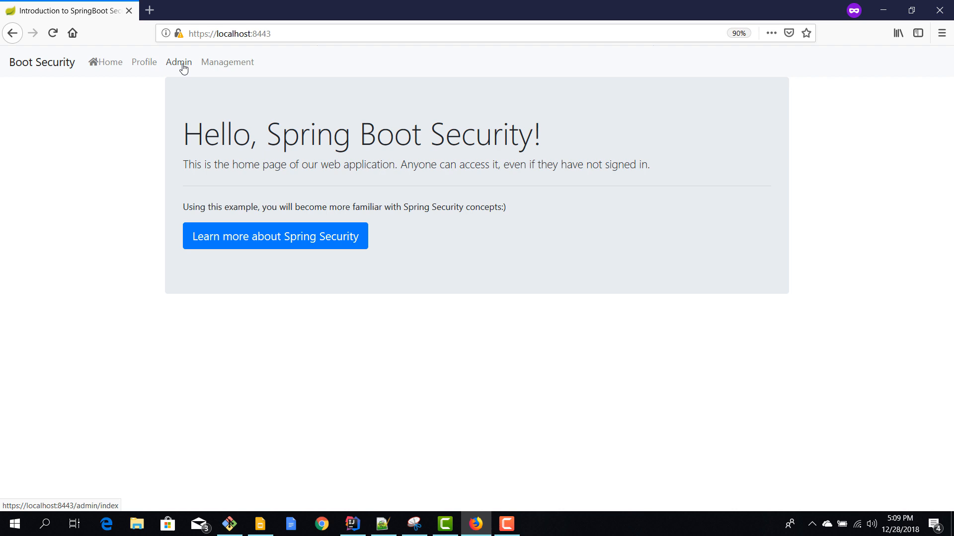
click(178, 62)
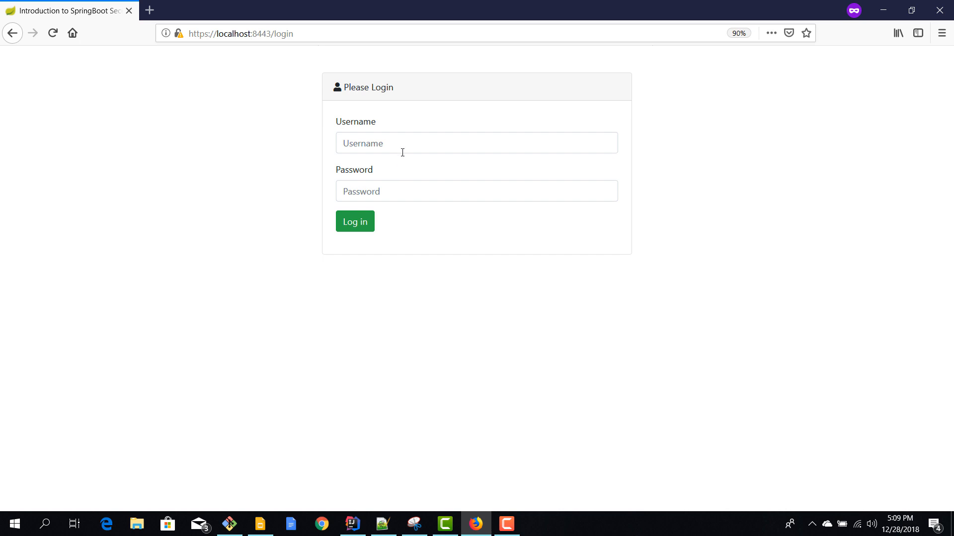
click(476, 142)
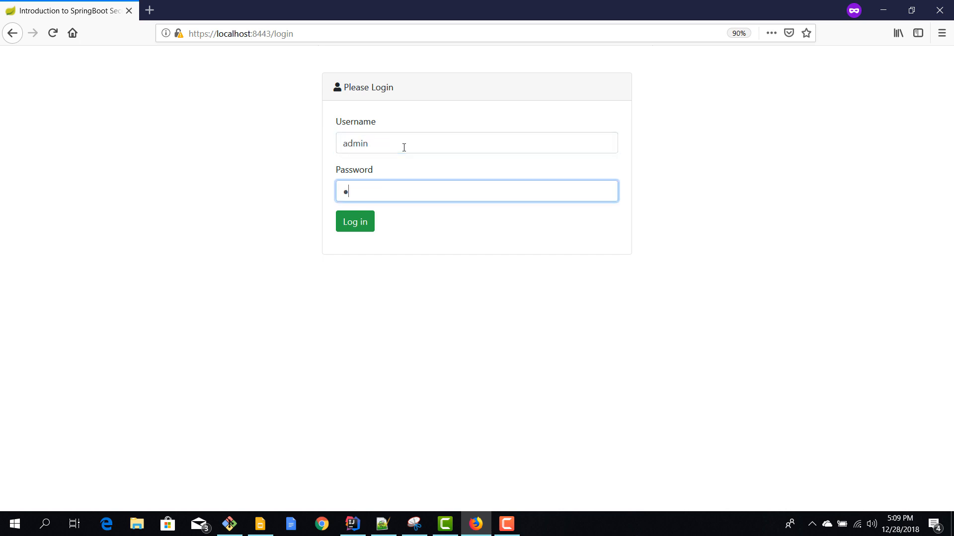
text(password)
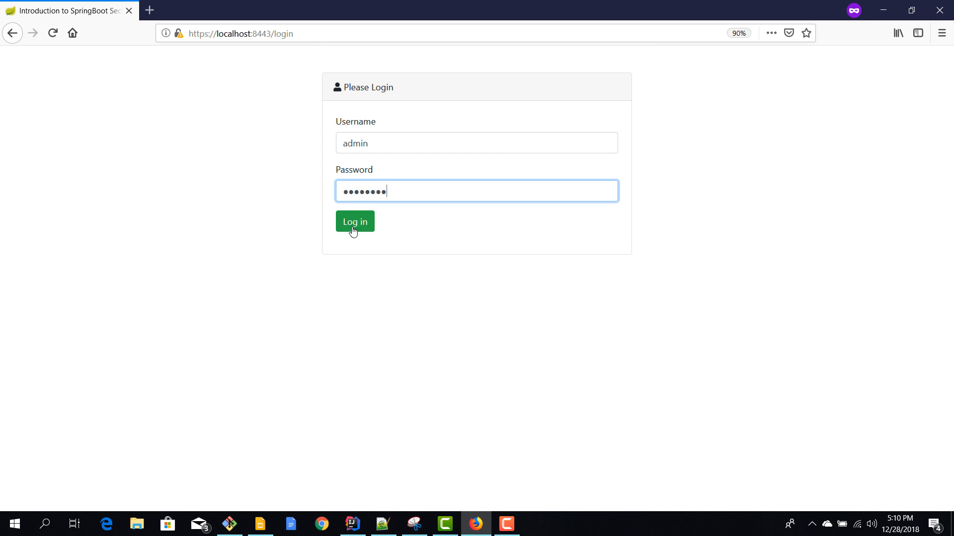
click(355, 221)
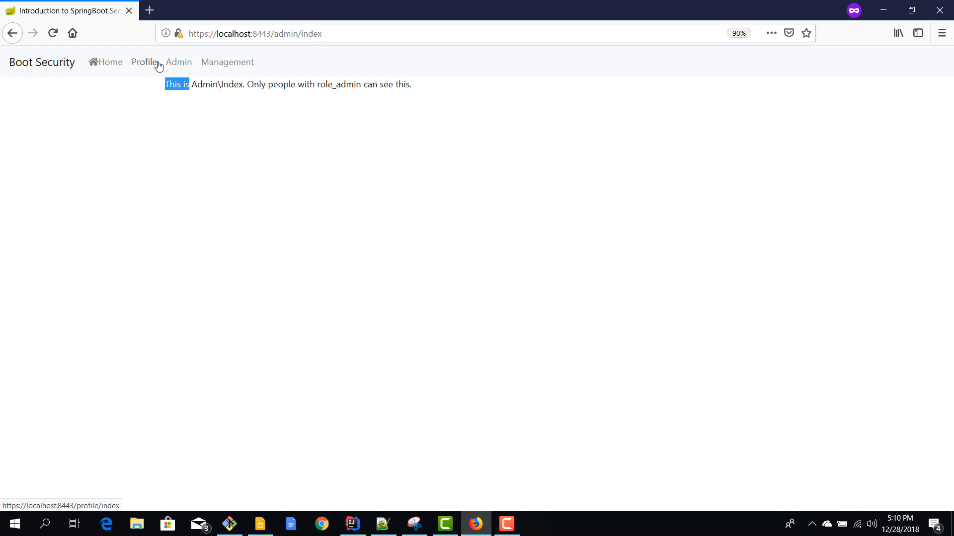
click(226, 62)
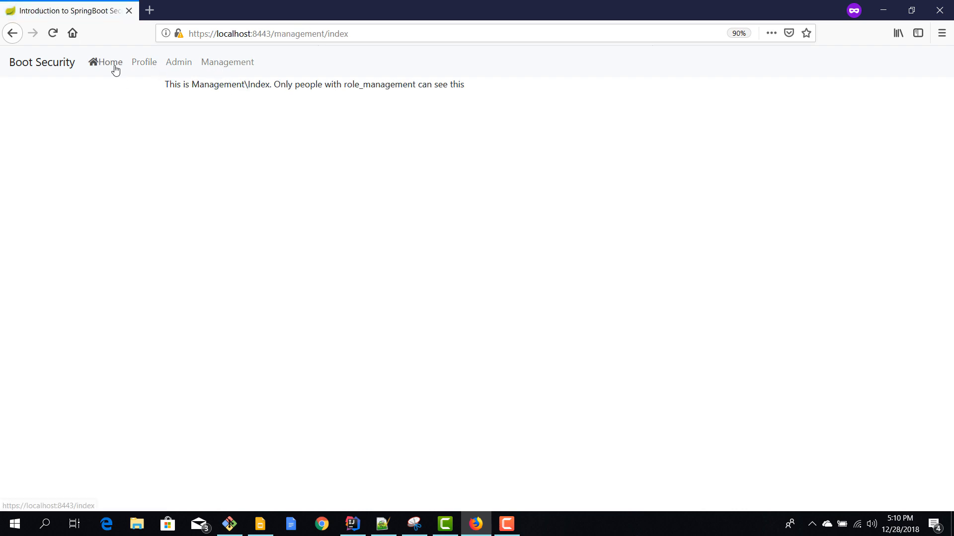
click(108, 61)
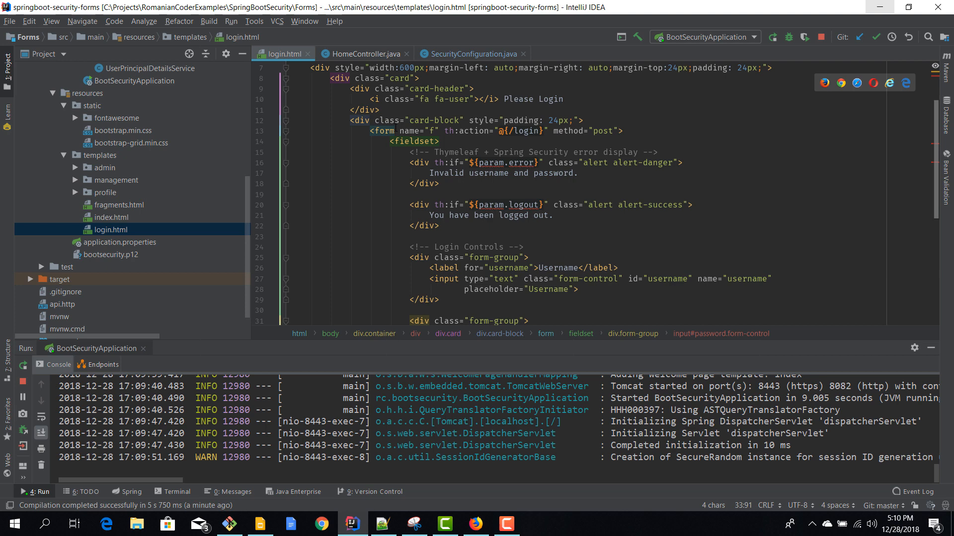
Check login.html posts th:action to /login and review the profile and admin controllers.
double_click(408, 130)
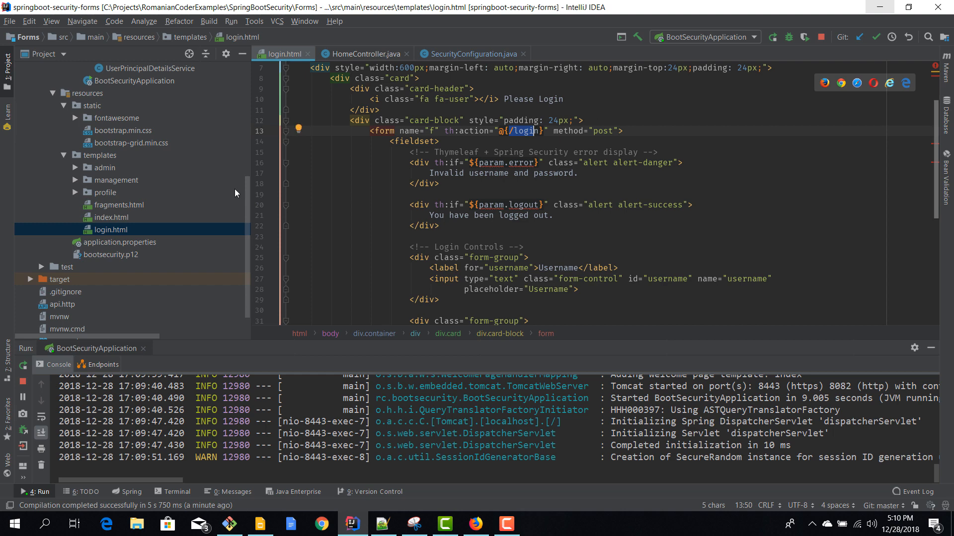
click(363, 54)
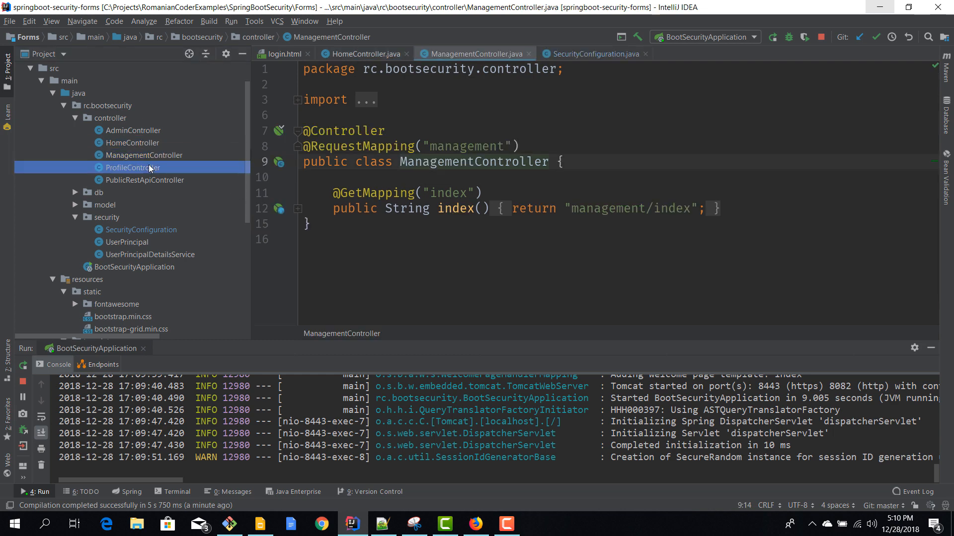
double_click(133, 130)
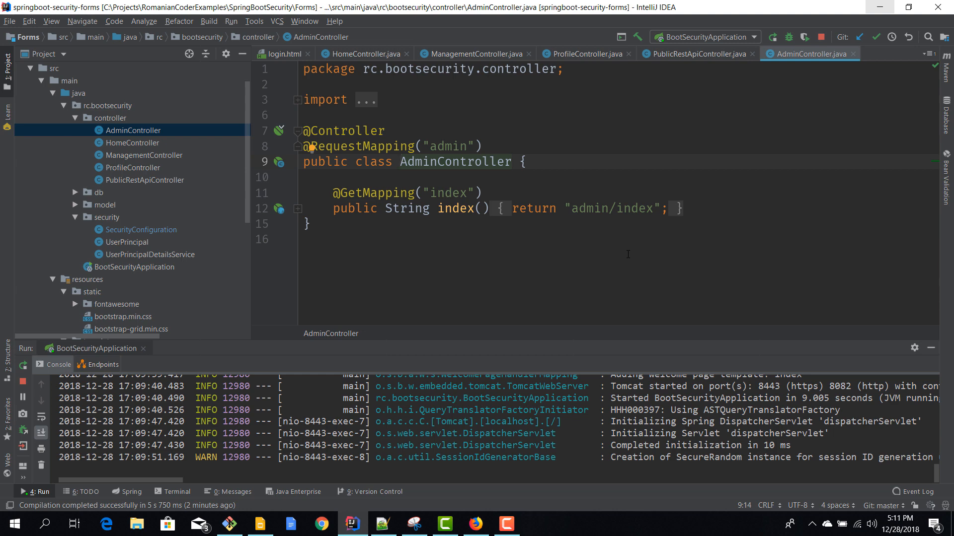
mouse_move(155, 270)
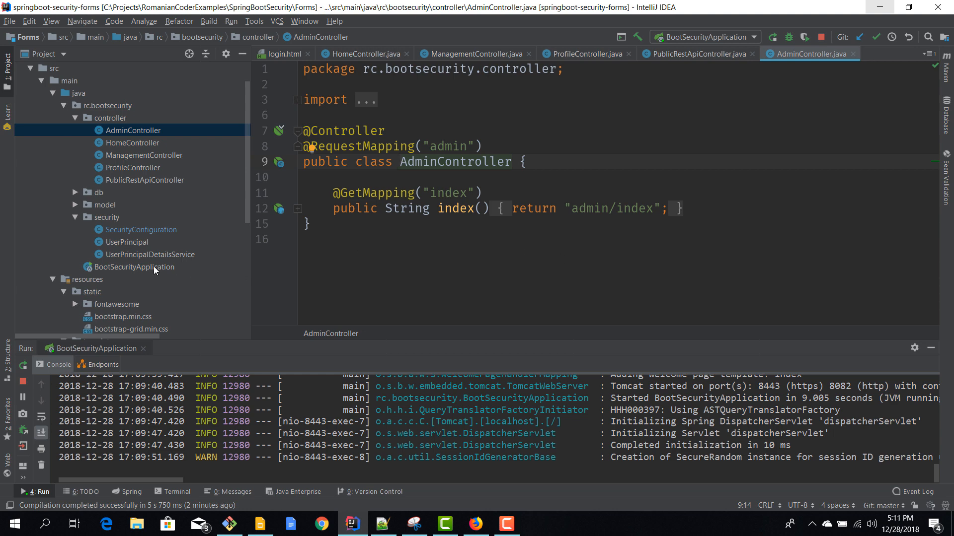
scroll(down, 3)
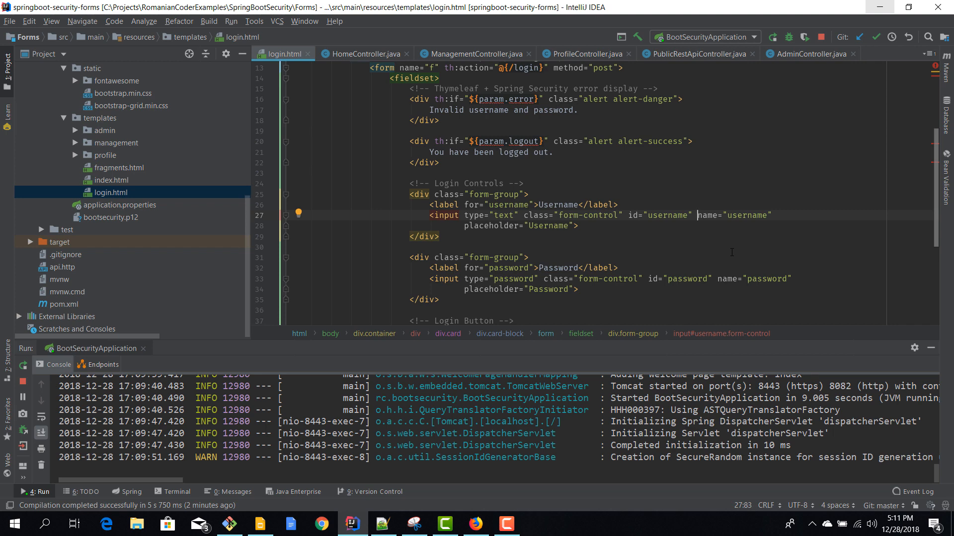
mouse_move(205, 182)
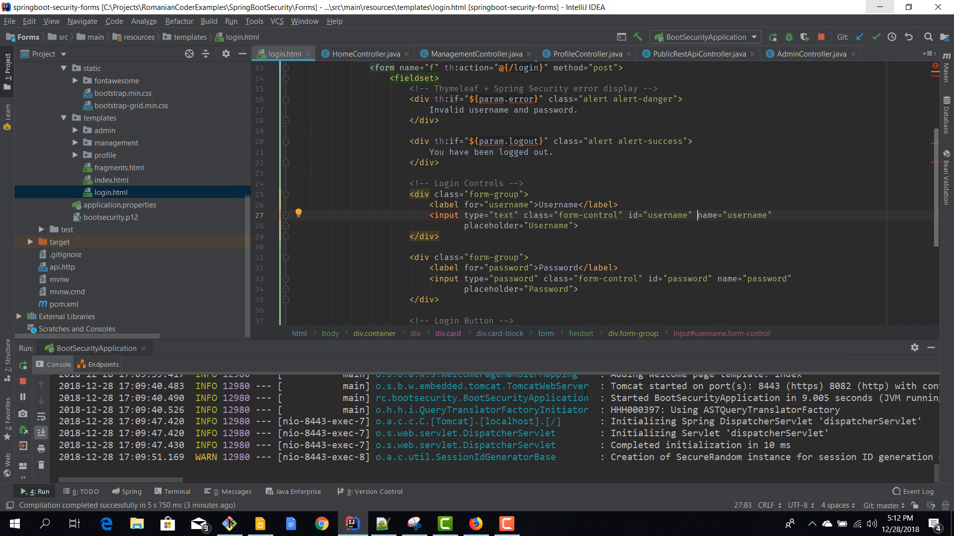
click(476, 524)
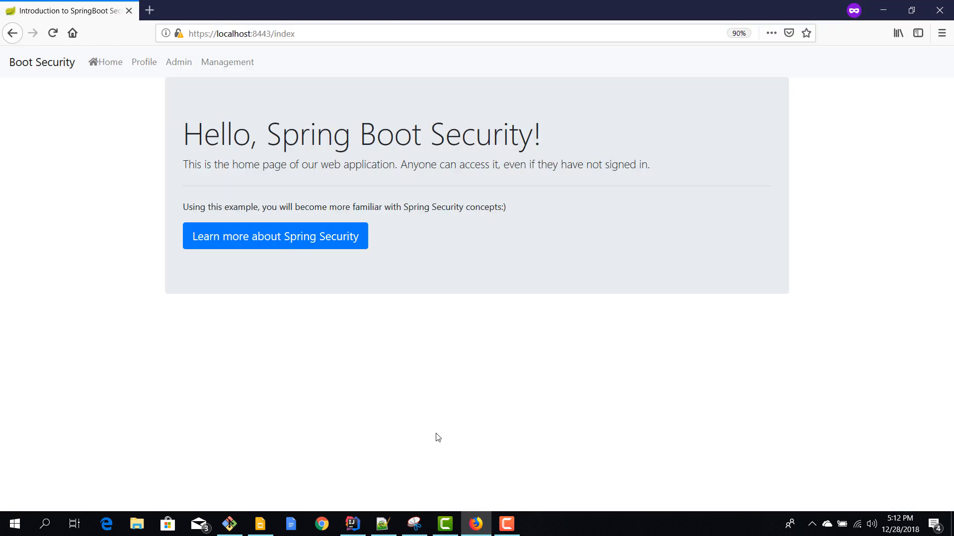
mouse_move(131, 55)
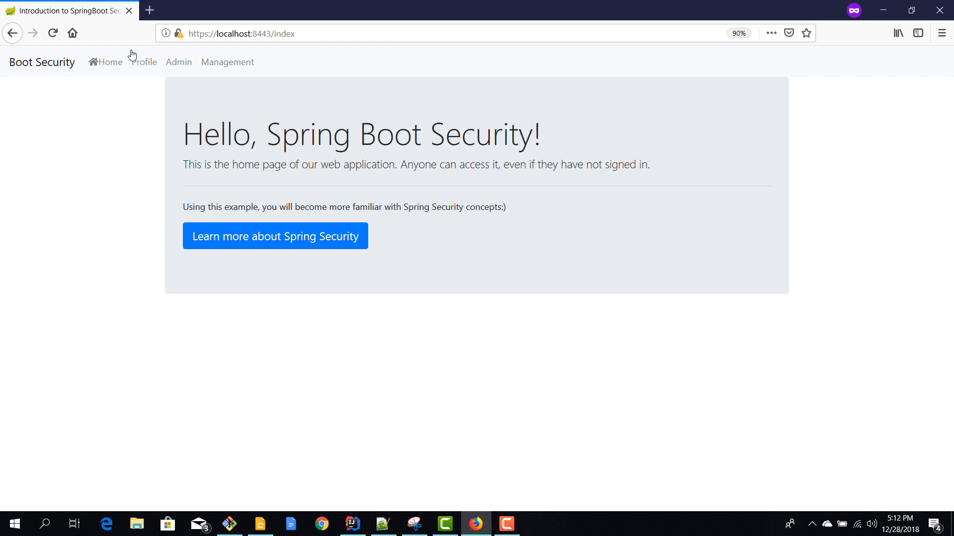
click(143, 61)
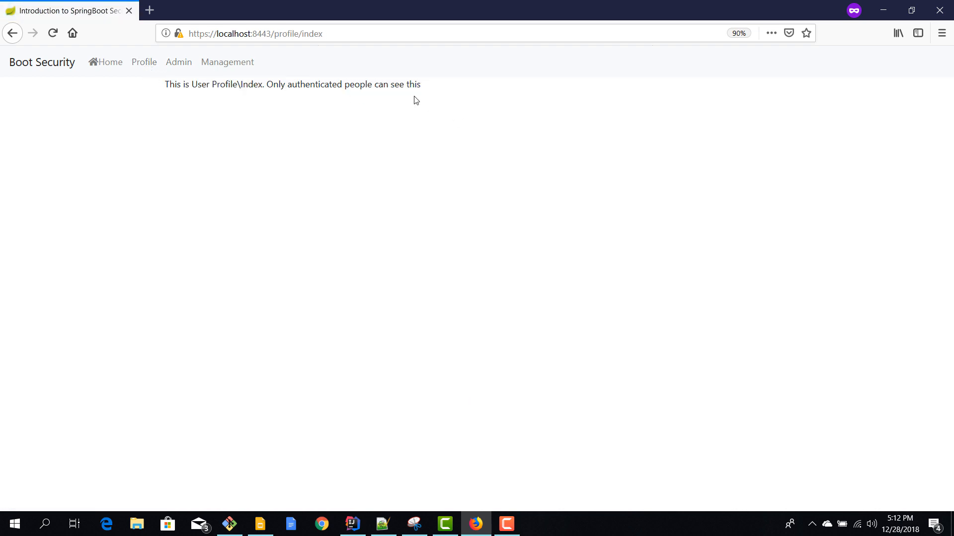
click(165, 34)
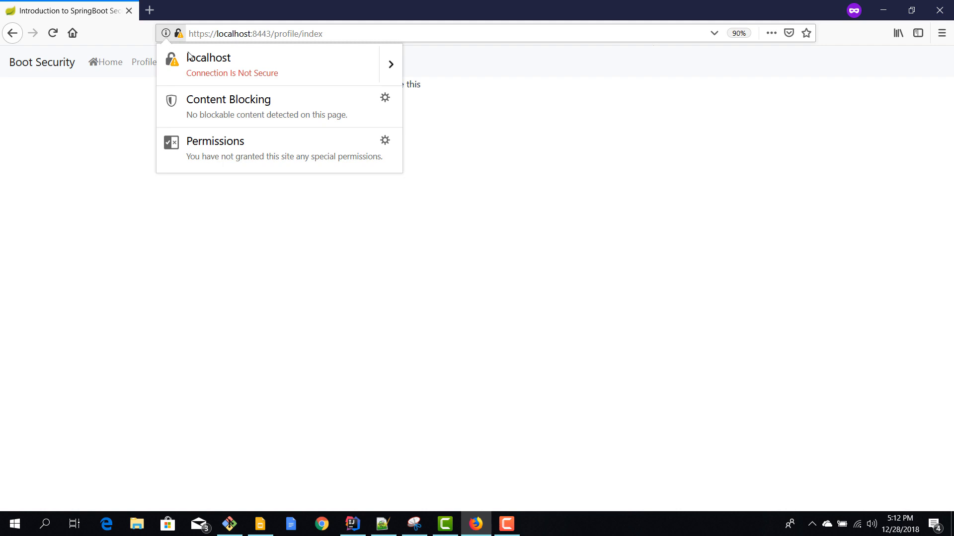
mouse_move(375, 69)
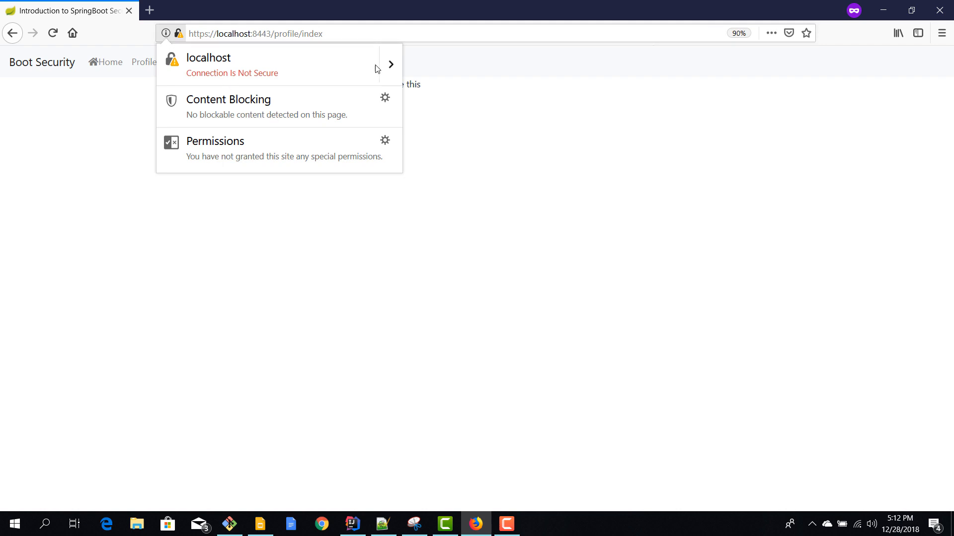
click(391, 65)
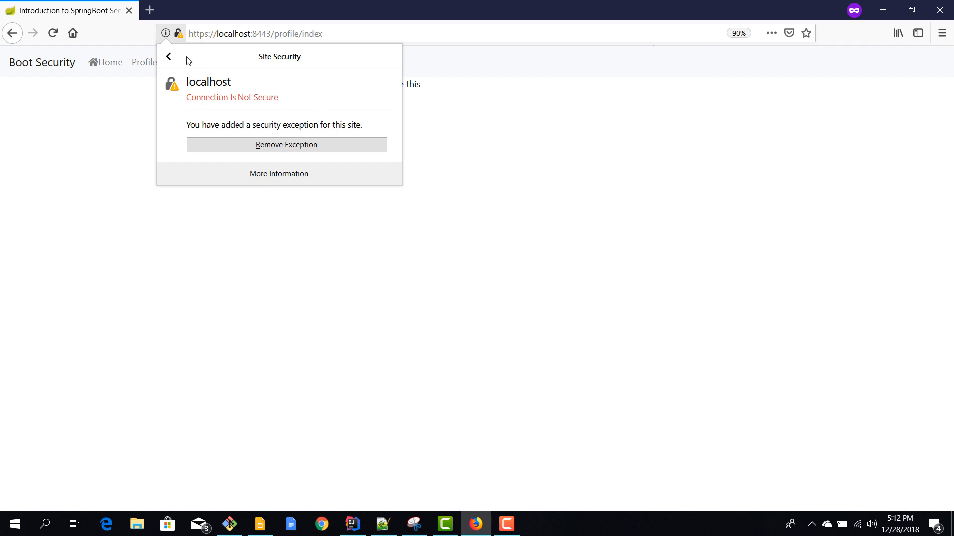
click(169, 56)
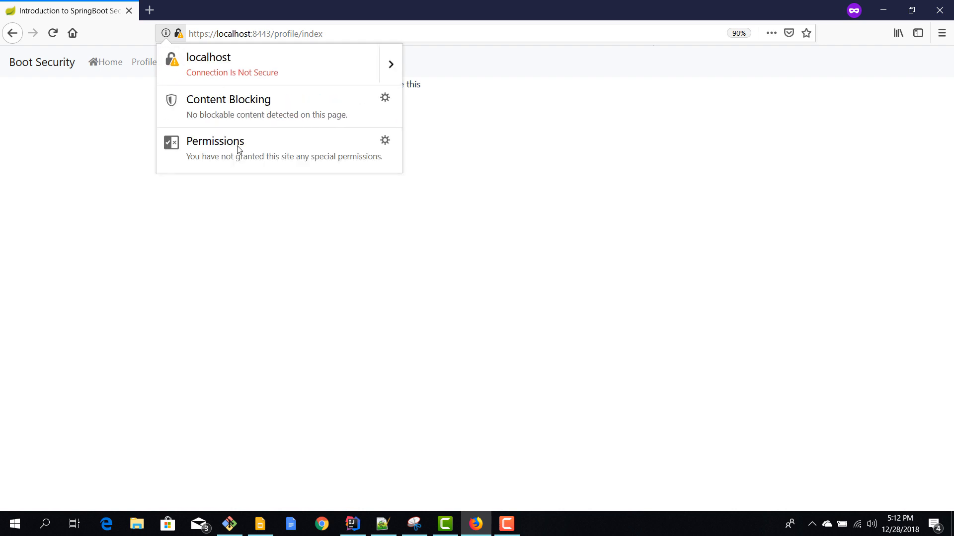
click(165, 34)
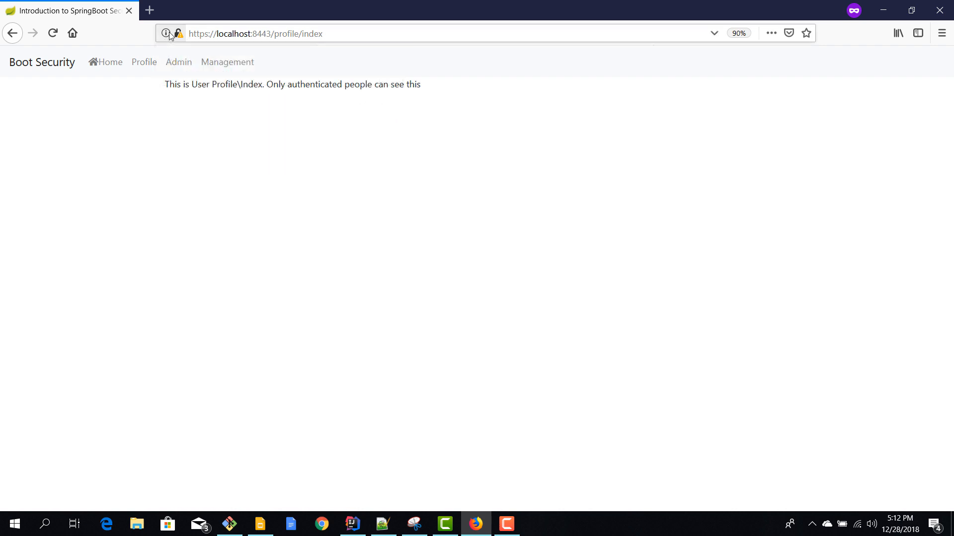
click(166, 34)
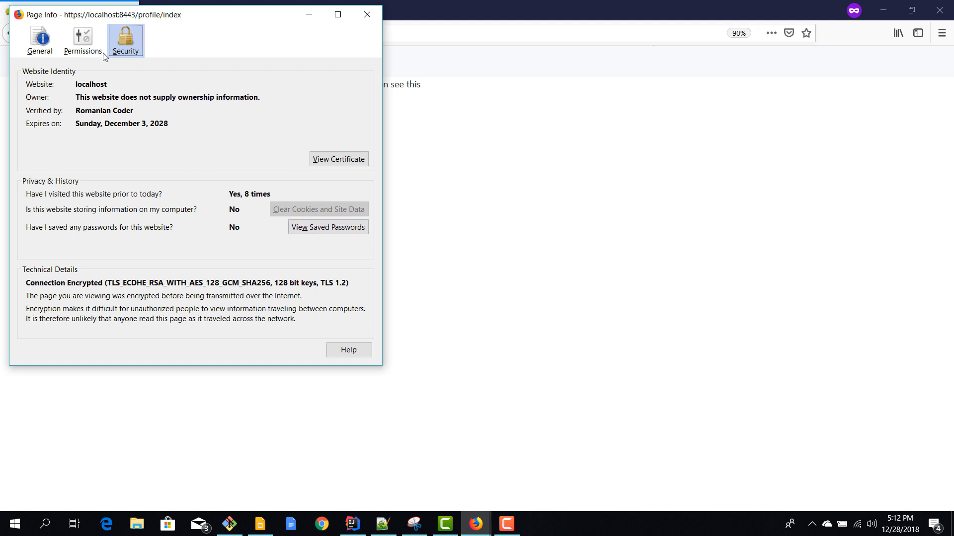
click(40, 39)
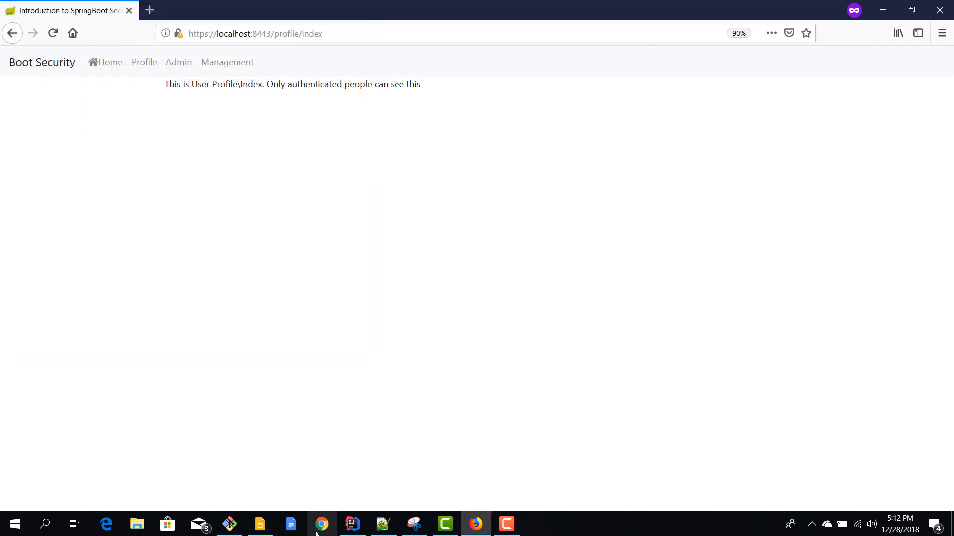
In an incognito window, proceed past the localhost:8443 certificate warning and log in to the profile page.
right_click(322, 523)
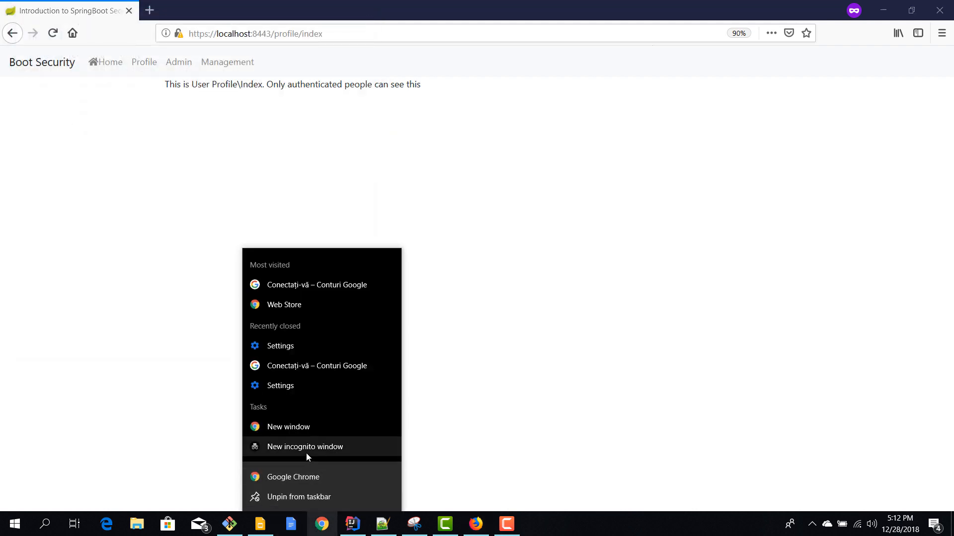
click(305, 446)
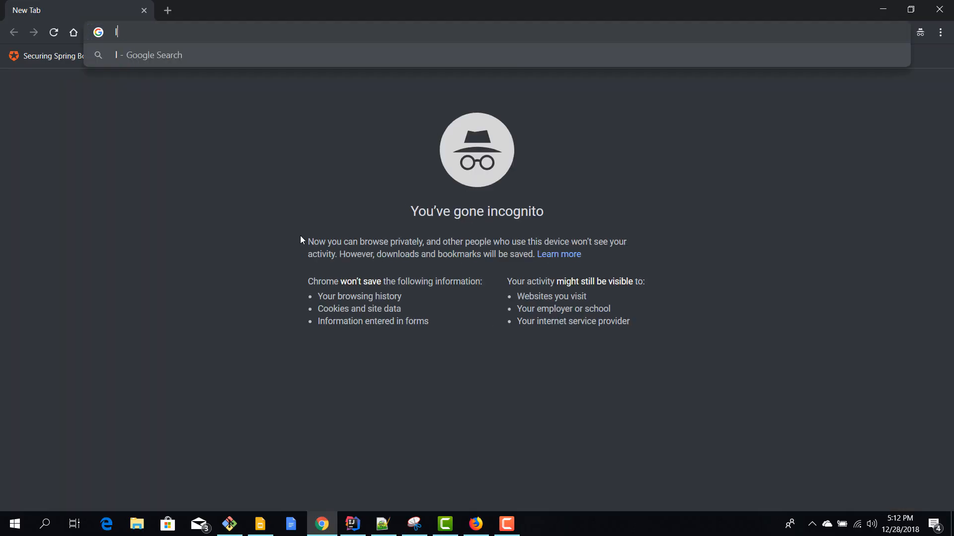
text(localhost:8443)
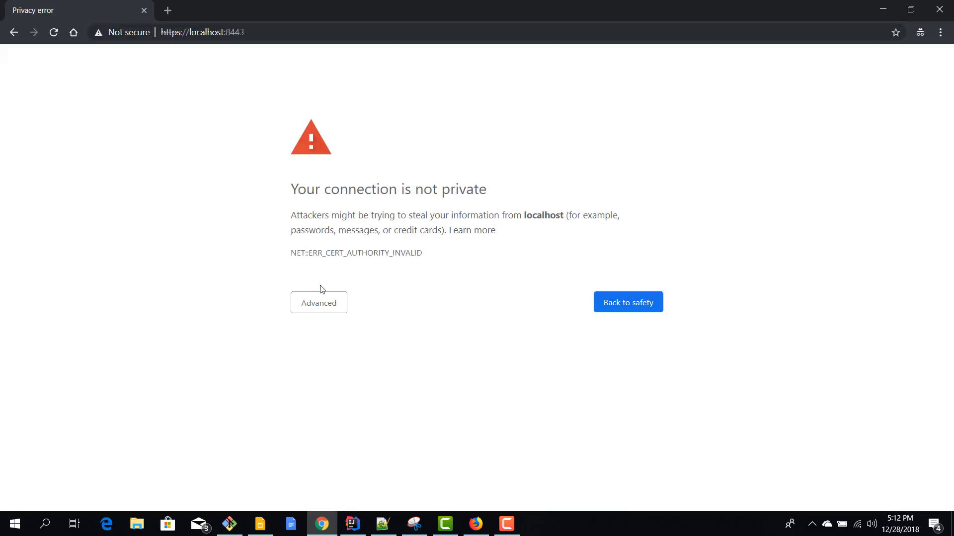
click(318, 302)
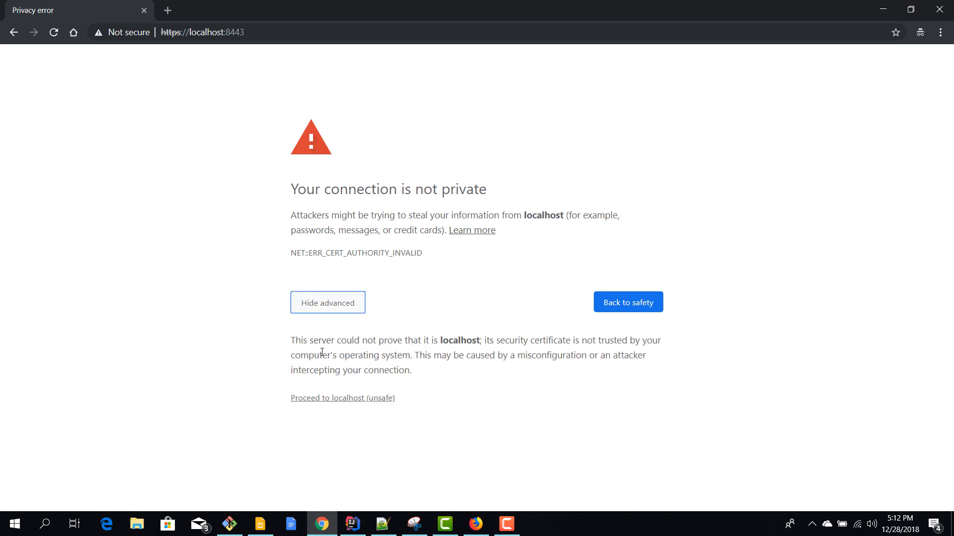
click(342, 397)
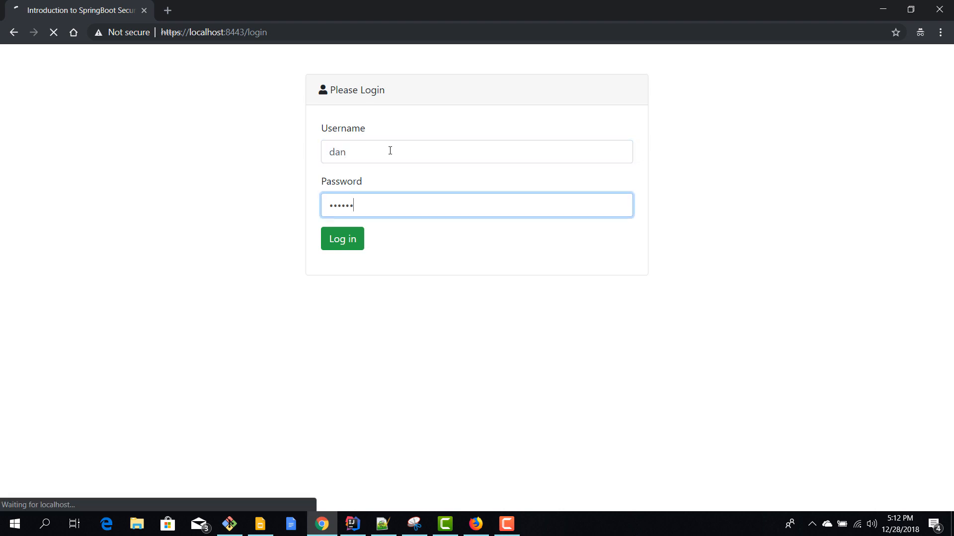
click(342, 238)
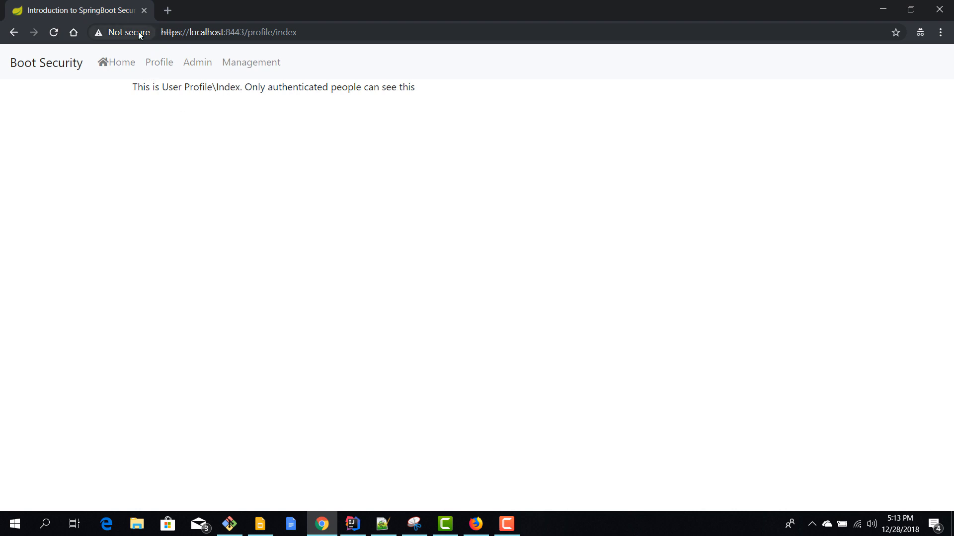
Inspect the localhost JSESSIONID cookie's content, domain and expiry via Not secure > Cookies.
click(126, 32)
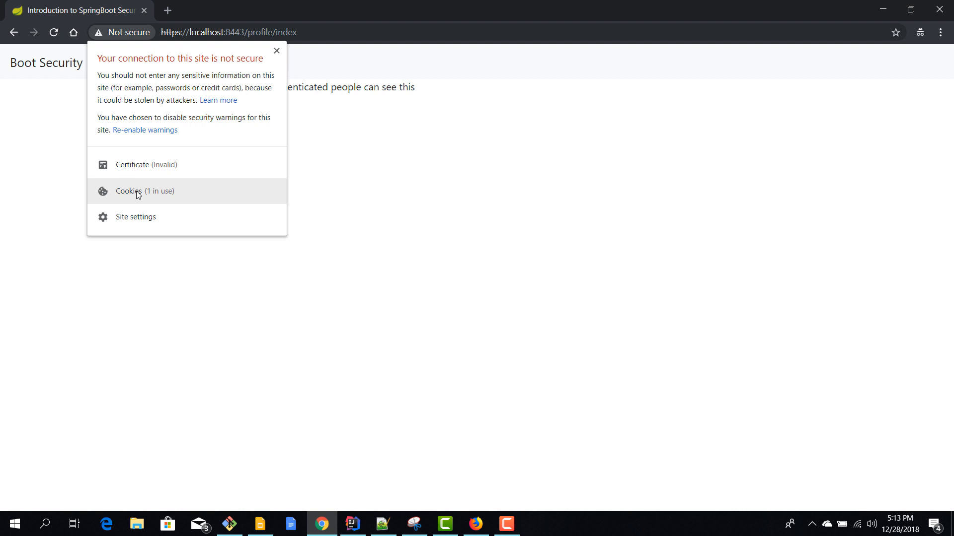
click(145, 191)
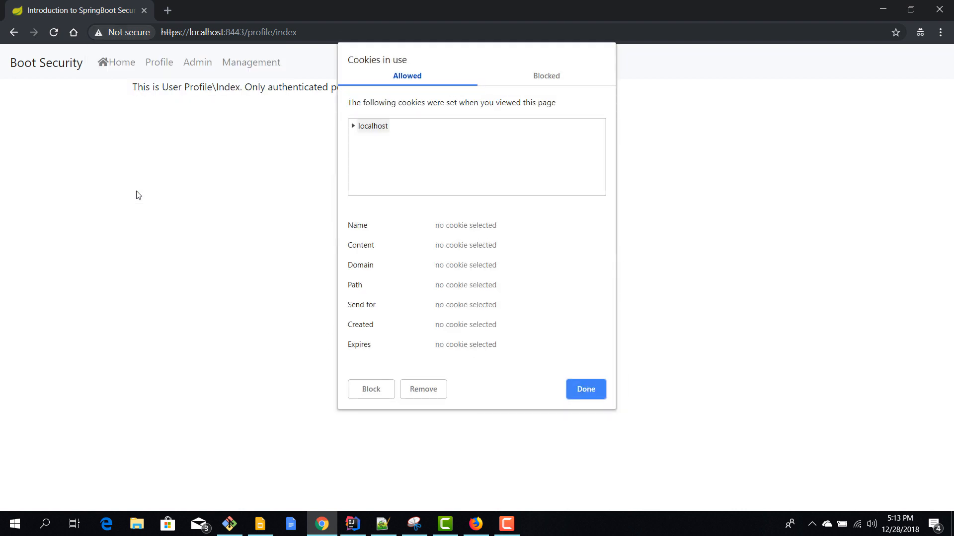
click(353, 126)
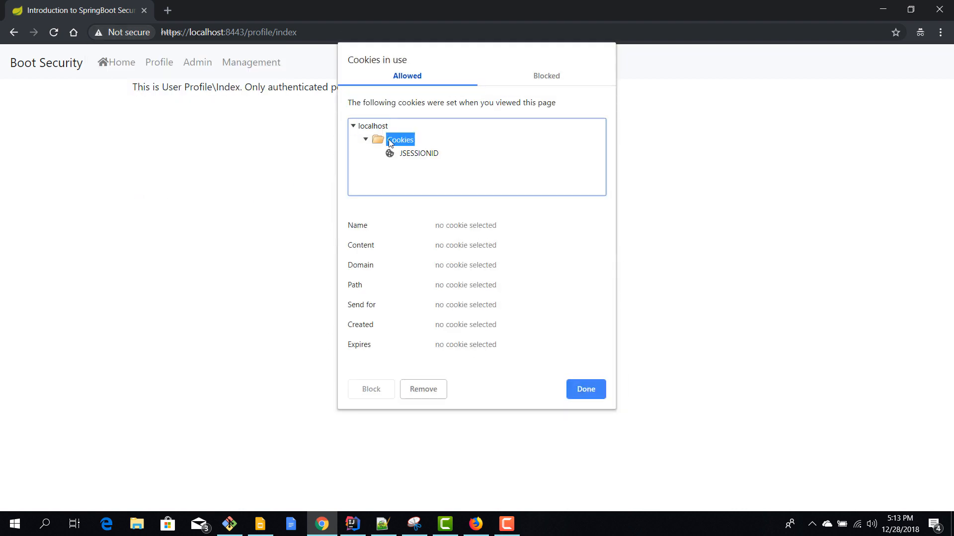
click(419, 153)
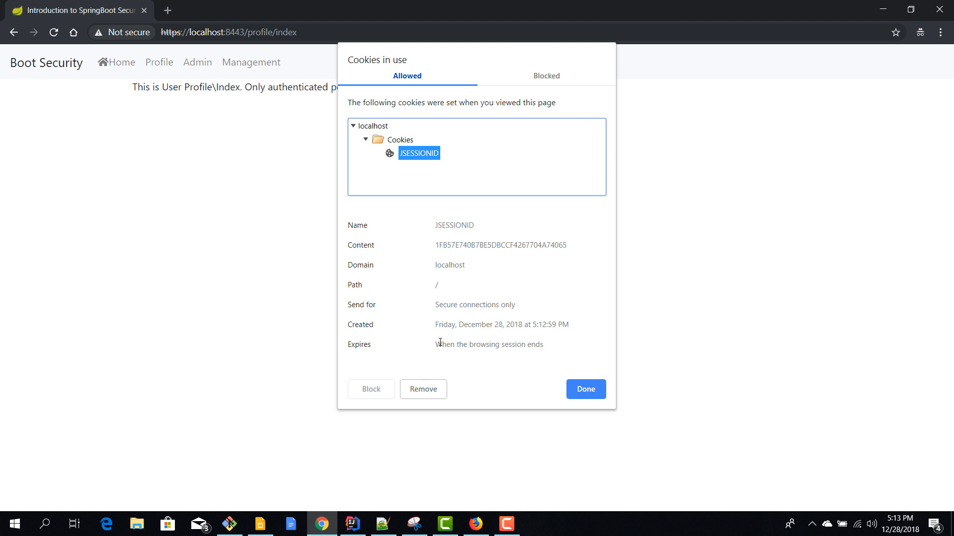
mouse_move(503, 381)
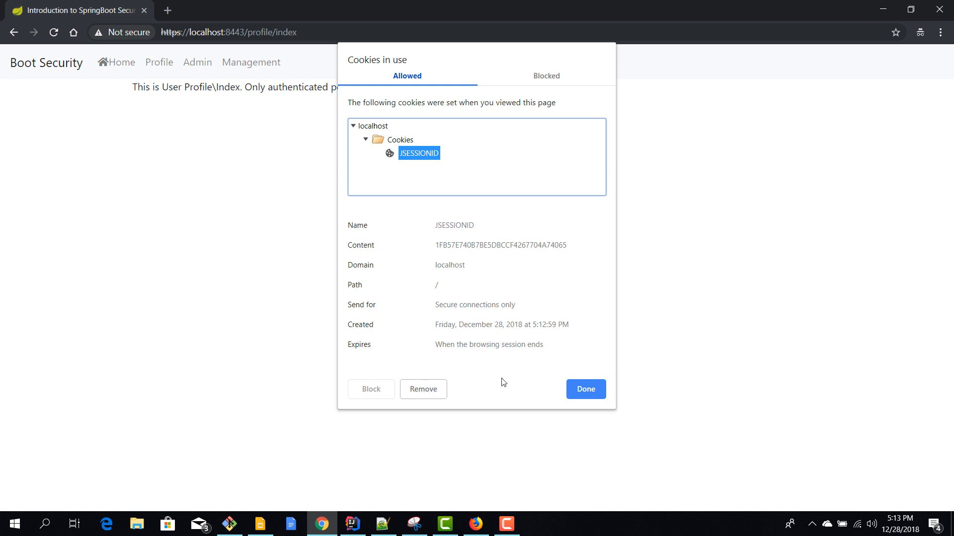
mouse_move(434, 153)
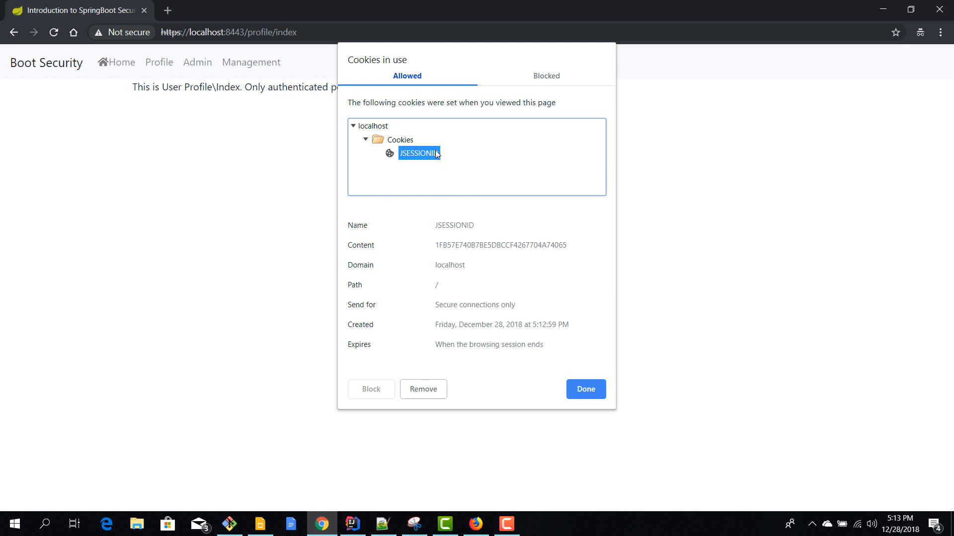
mouse_move(432, 164)
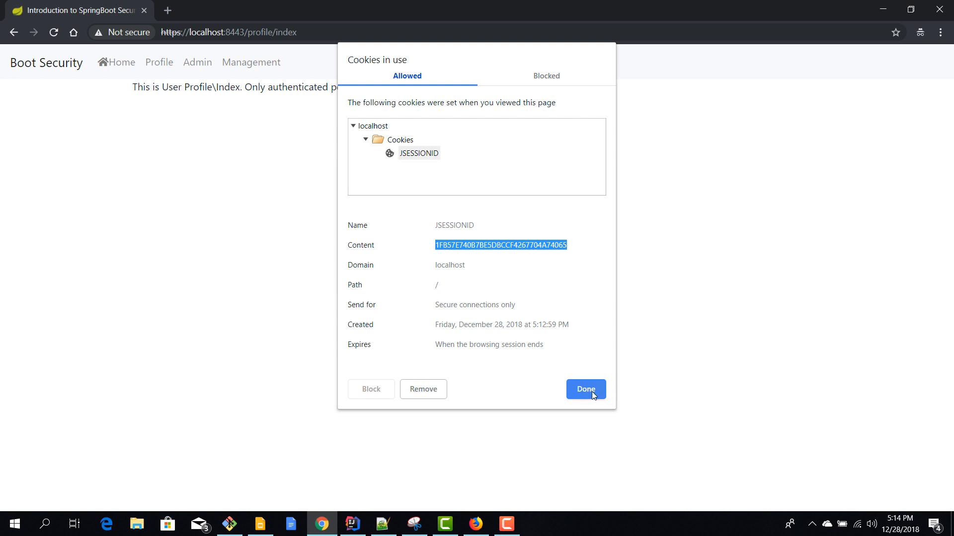
click(584, 389)
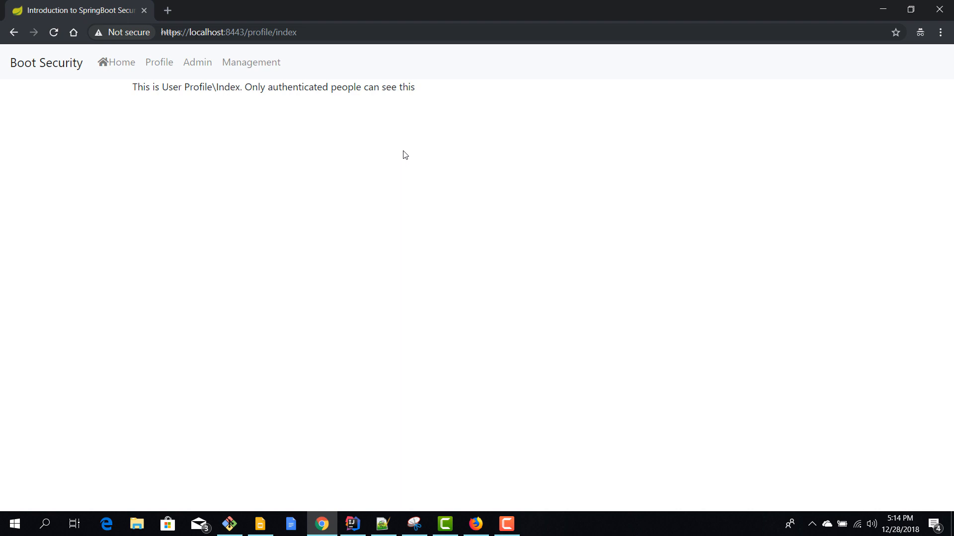
mouse_move(928, 68)
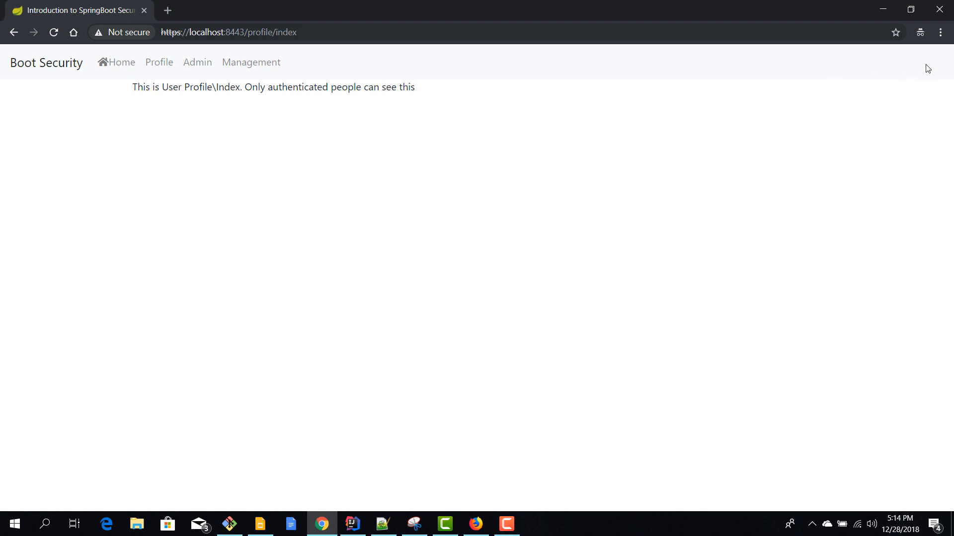
mouse_move(861, 129)
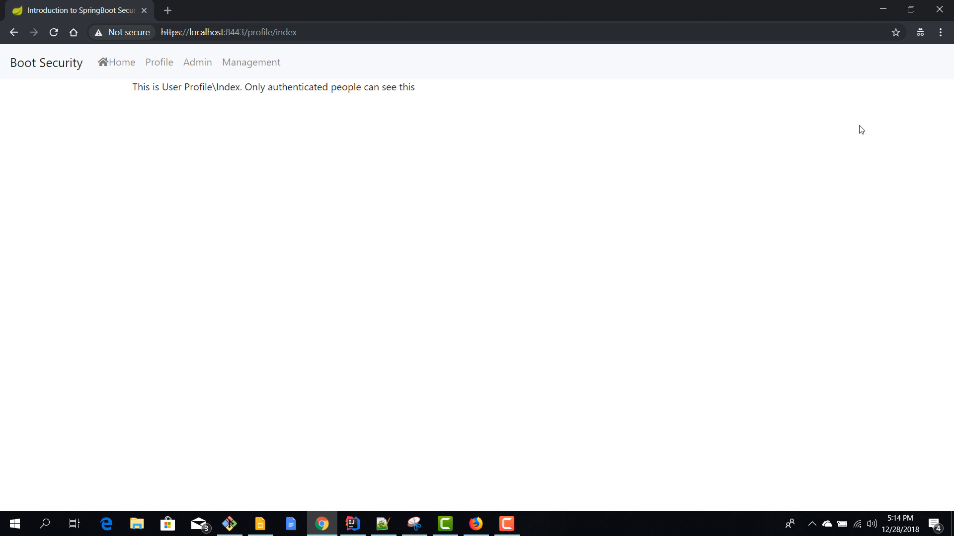